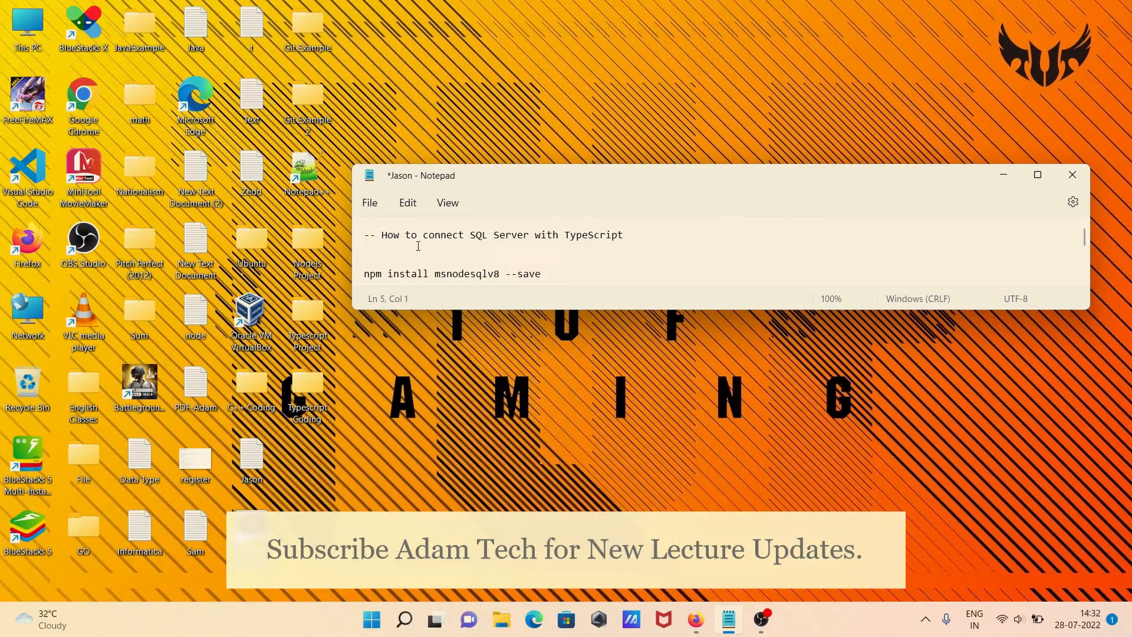
{"action": "mouse_move", "coordinate": [489, 243]}
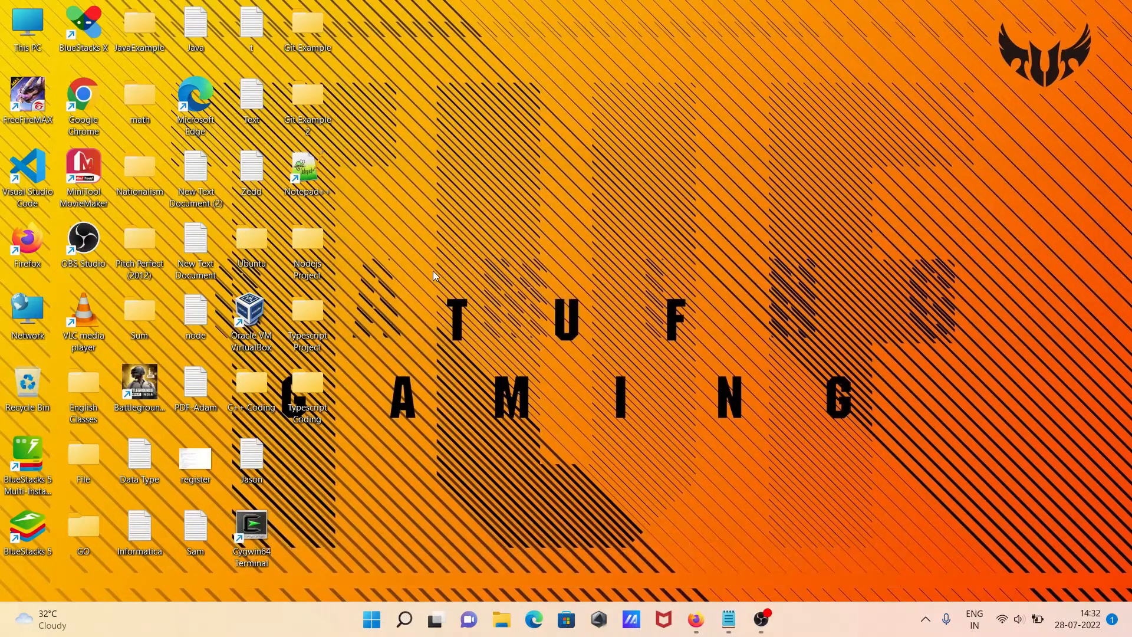
{"action": "mouse_move", "coordinate": [441, 267]}
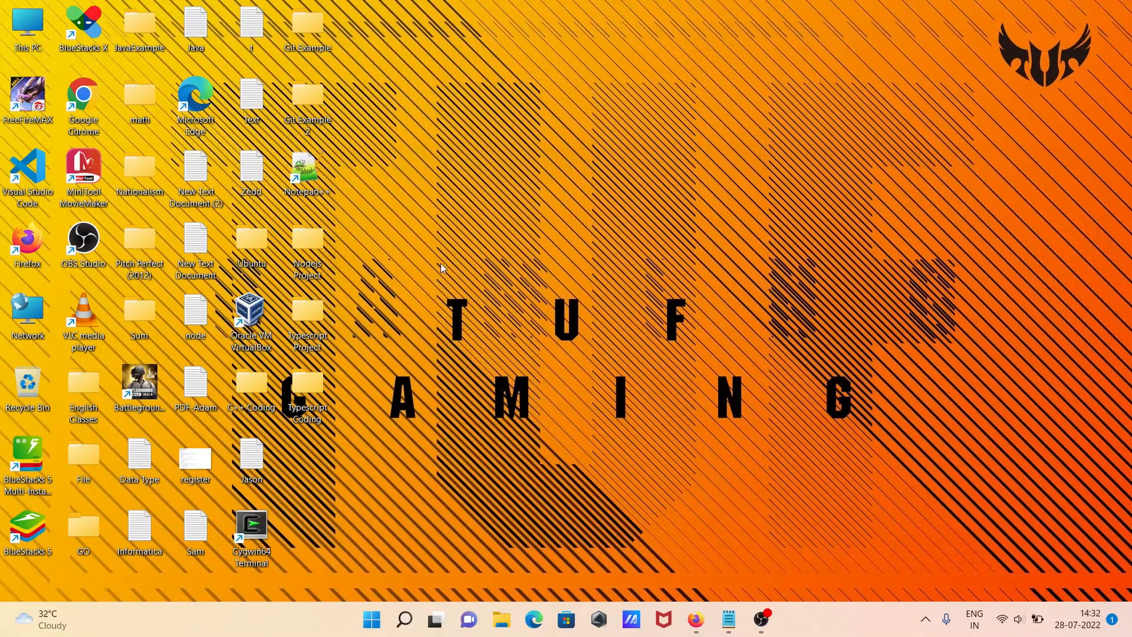
Create a new desktop folder named 'TypescriptWith Sql server'.
{"action": "right_click", "coordinate": [442, 269]}
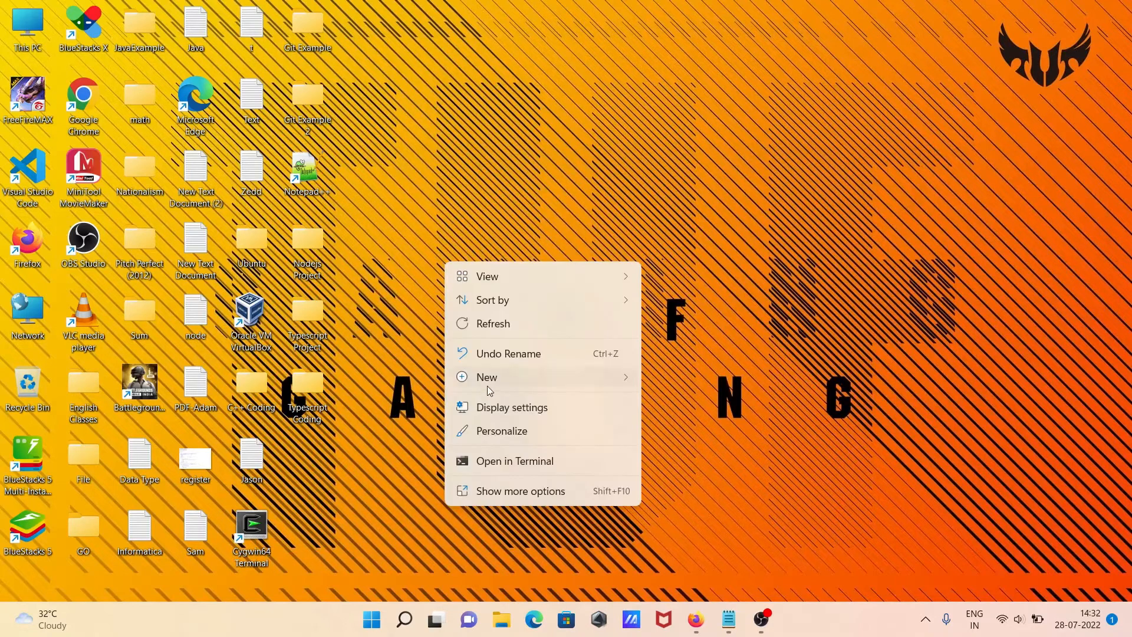
{"action": "left_click", "coordinate": [487, 377]}
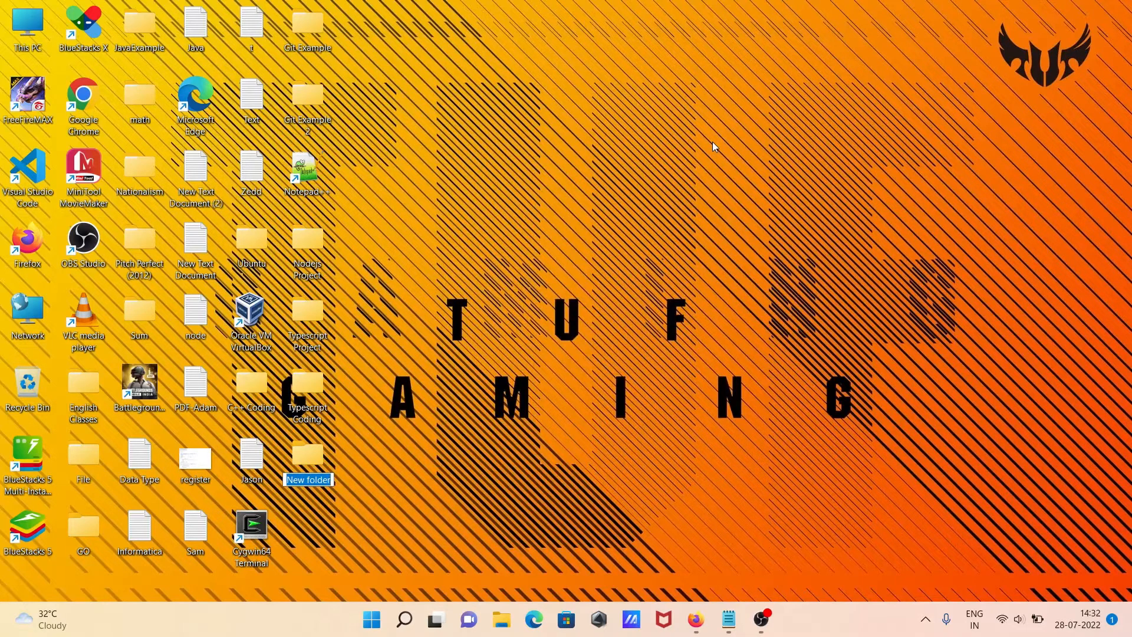
{"action": "type", "text": "TypescriptWith"}
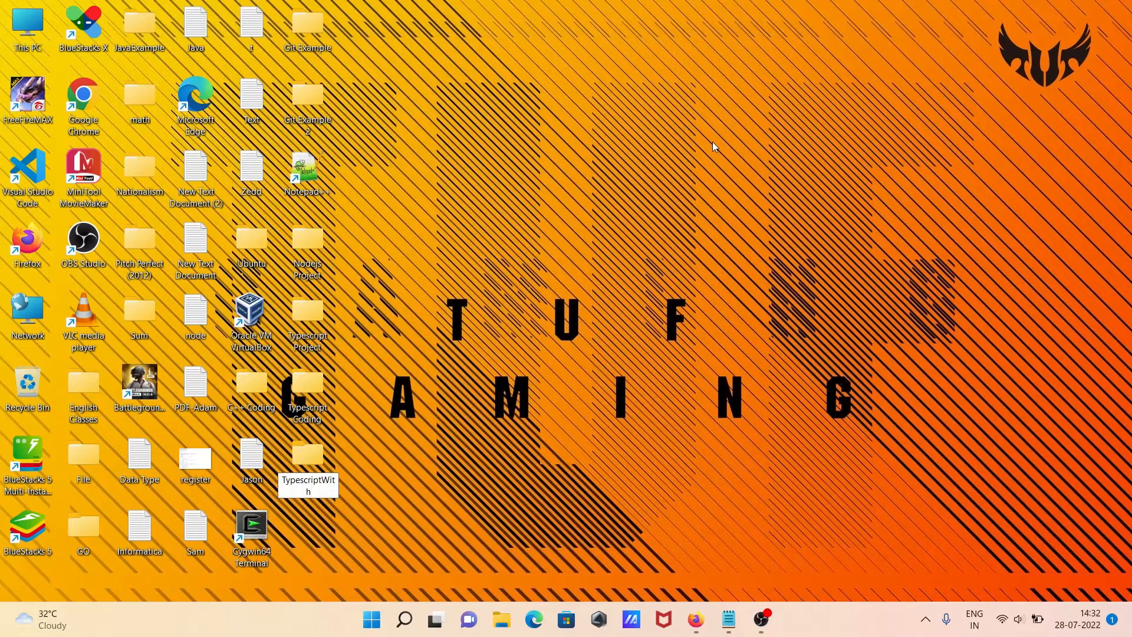
{"action": "type", "text": "Sql"}
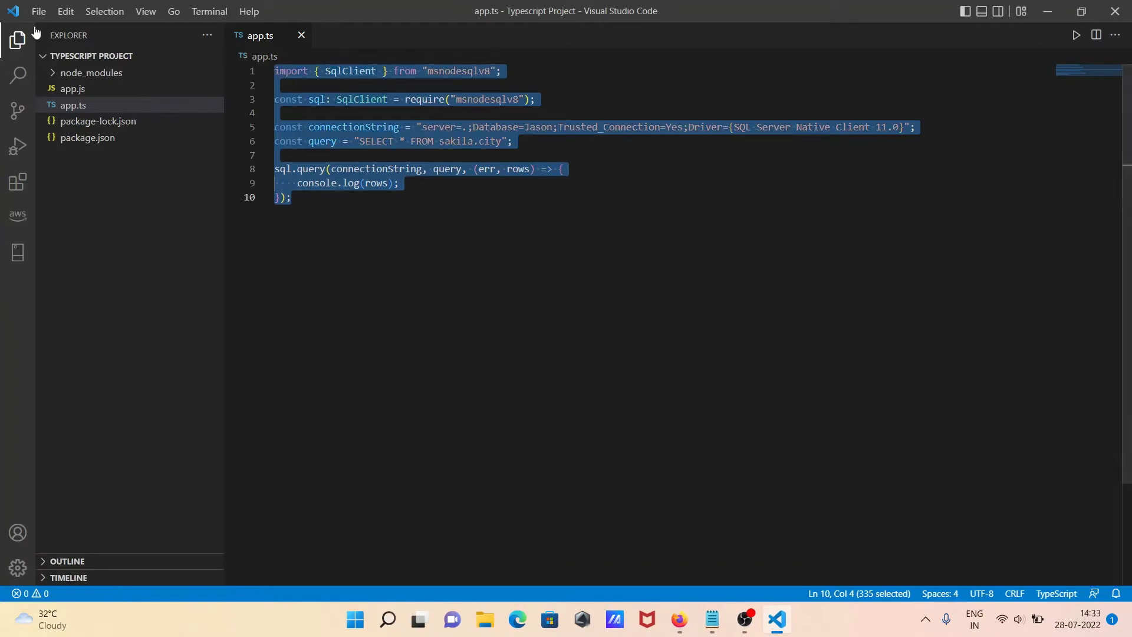
Open the 'TypescriptWith Sql server' desktop folder as the VS Code workspace.
{"action": "left_click", "coordinate": [38, 11]}
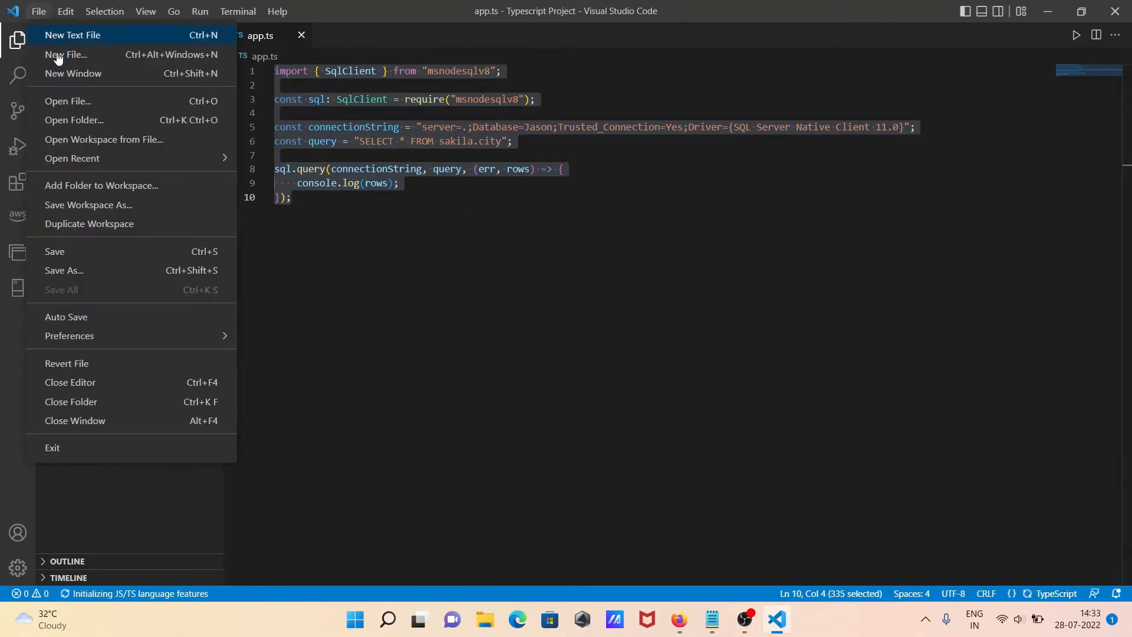
{"action": "left_click", "coordinate": [74, 120]}
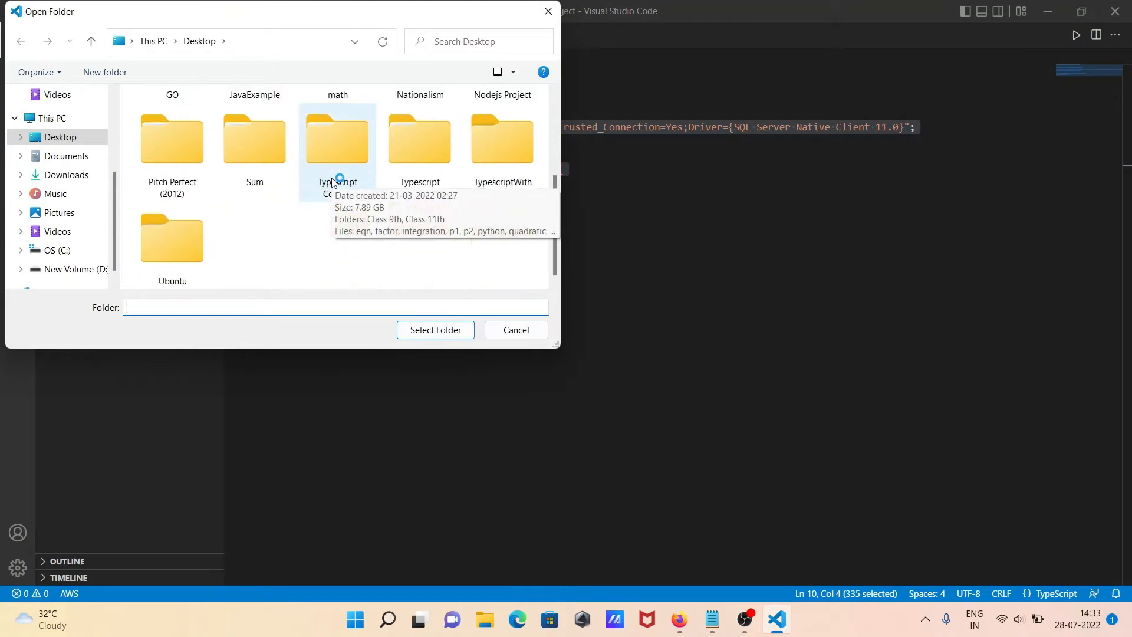
{"action": "left_click", "coordinate": [502, 139]}
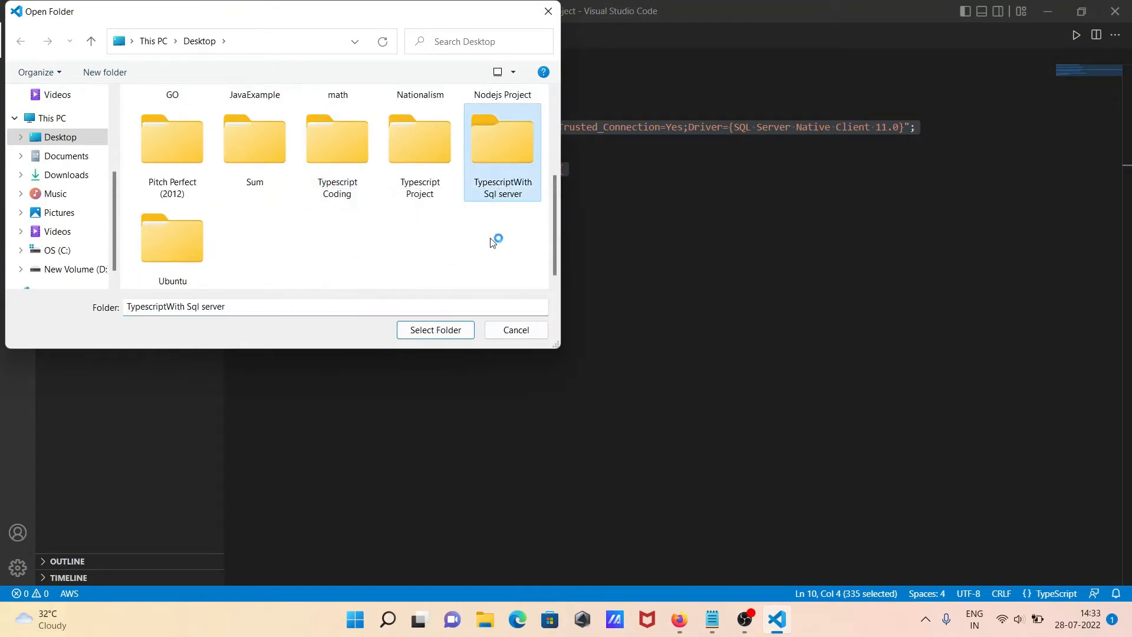
{"action": "left_click", "coordinate": [435, 328]}
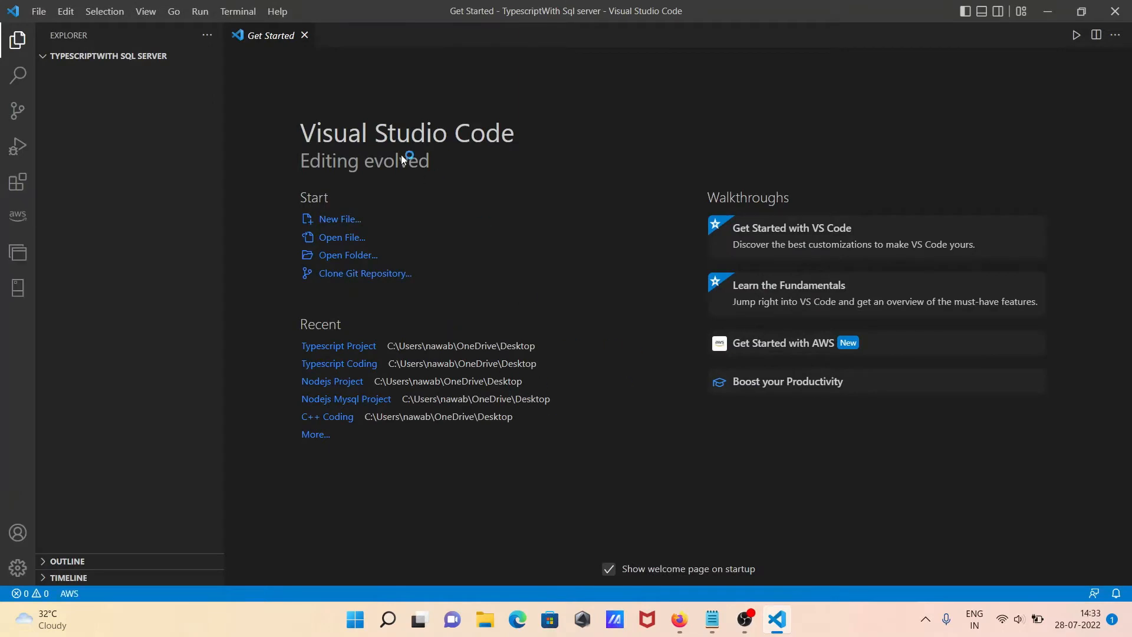
Open a new terminal and run 'npm install msnodesqlv8 --save' copied from the notes.
{"action": "left_click", "coordinate": [237, 11]}
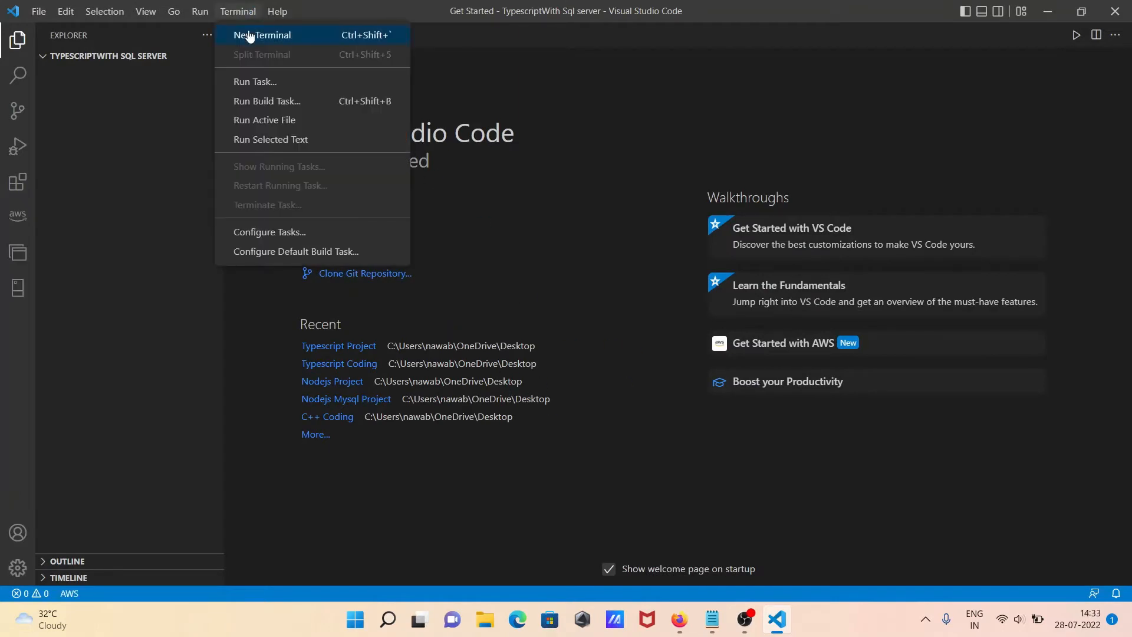
{"action": "left_click", "coordinate": [262, 34]}
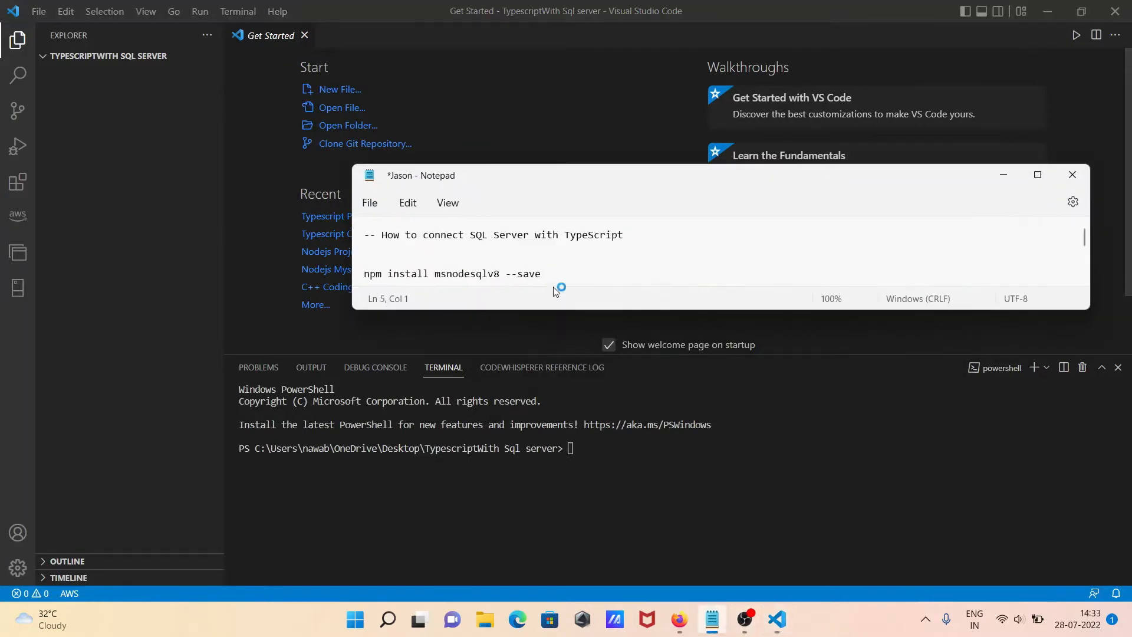
{"action": "left_click", "coordinate": [541, 274]}
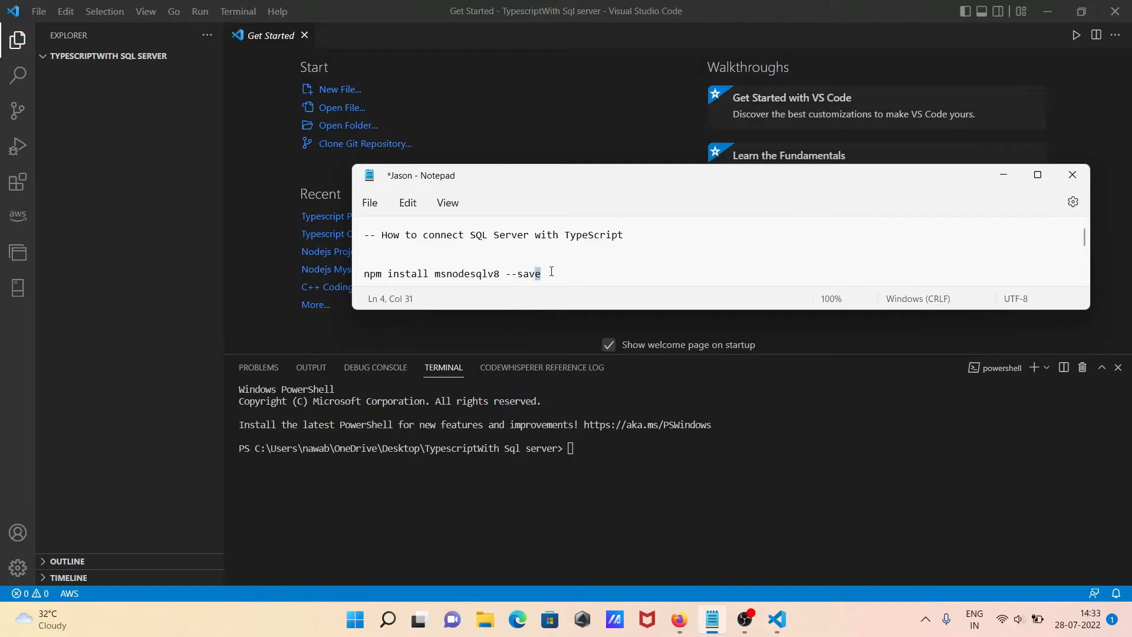
{"action": "left_click_drag", "start_coordinate": [387, 272], "coordinate": [540, 272]}
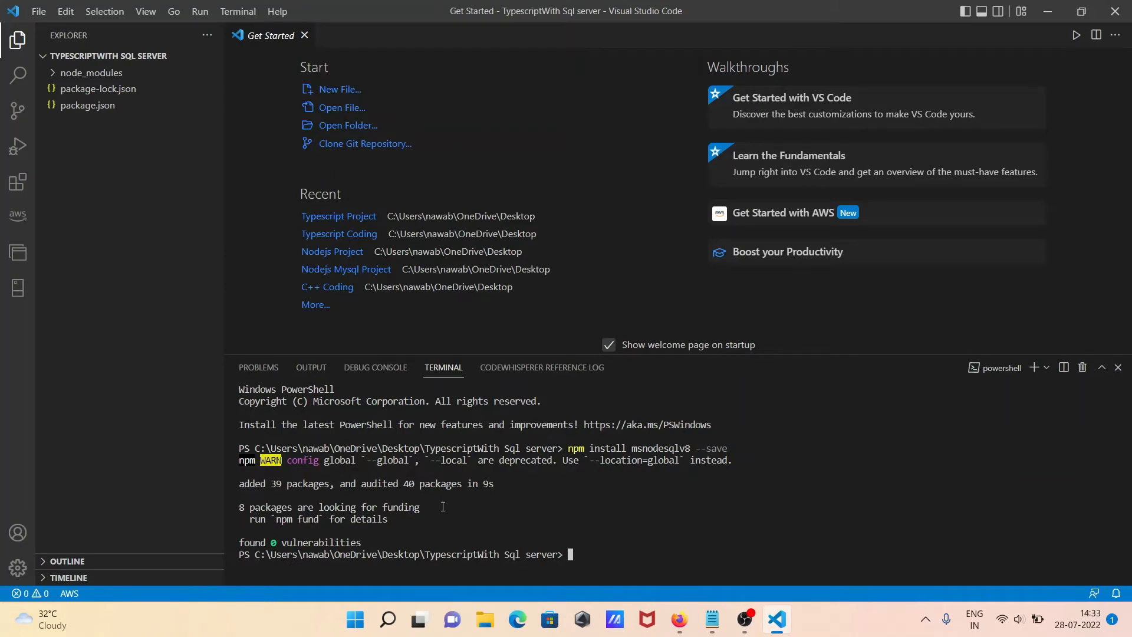
{"action": "mouse_move", "coordinate": [303, 484]}
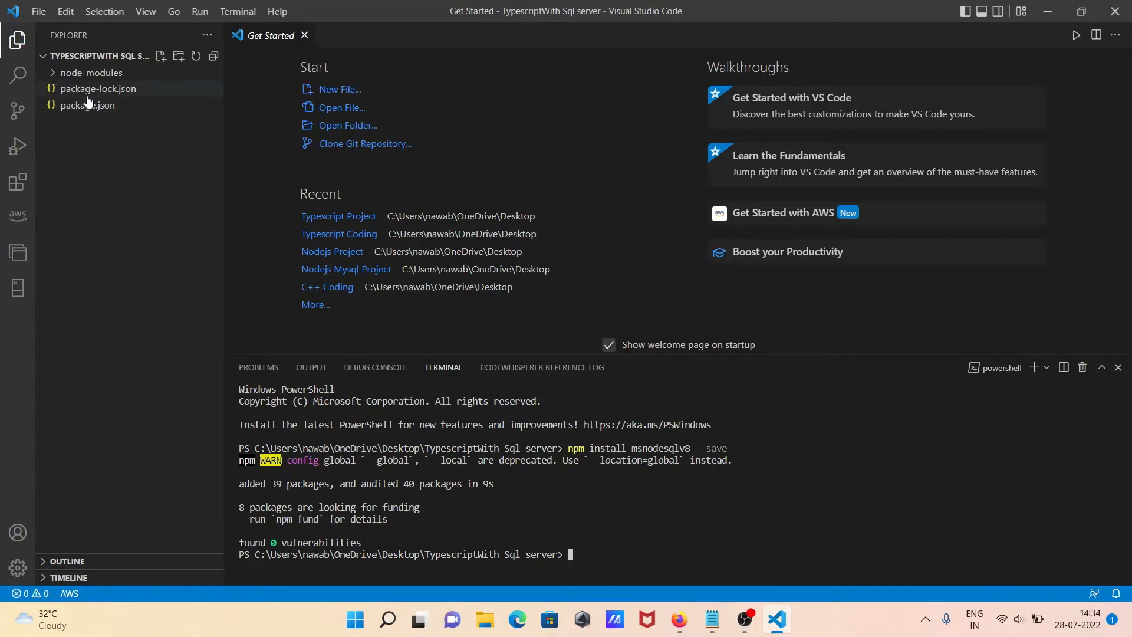
{"action": "mouse_move", "coordinate": [97, 98]}
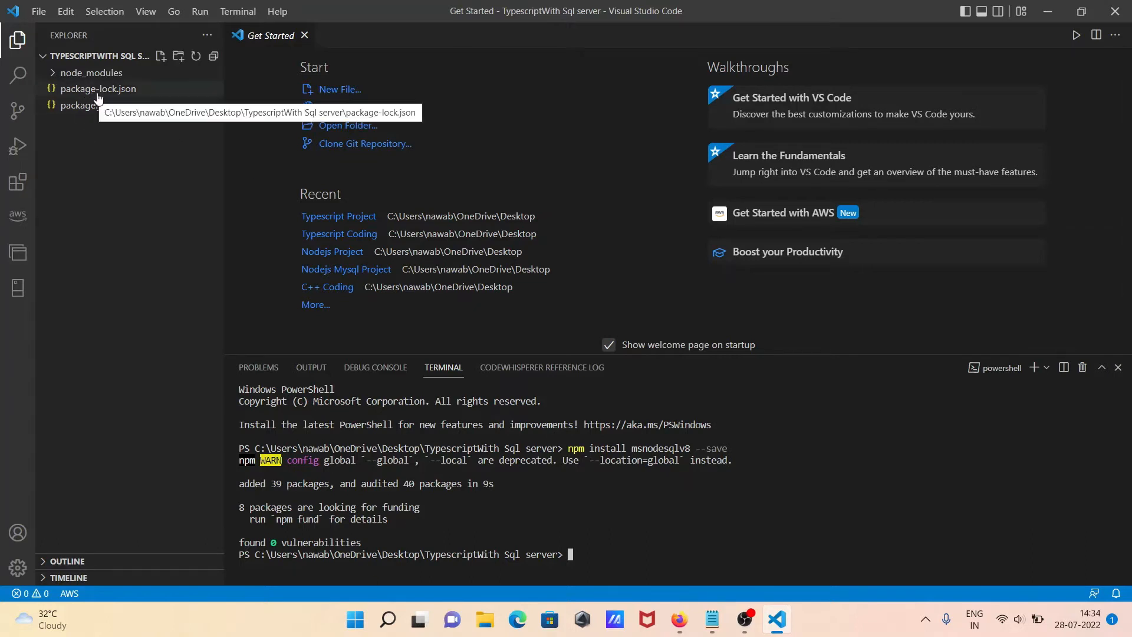
Inspect node_modules, then open package.json to confirm msnodesqlv8 ^2.6.0 is a dependency.
{"action": "left_click", "coordinate": [91, 72]}
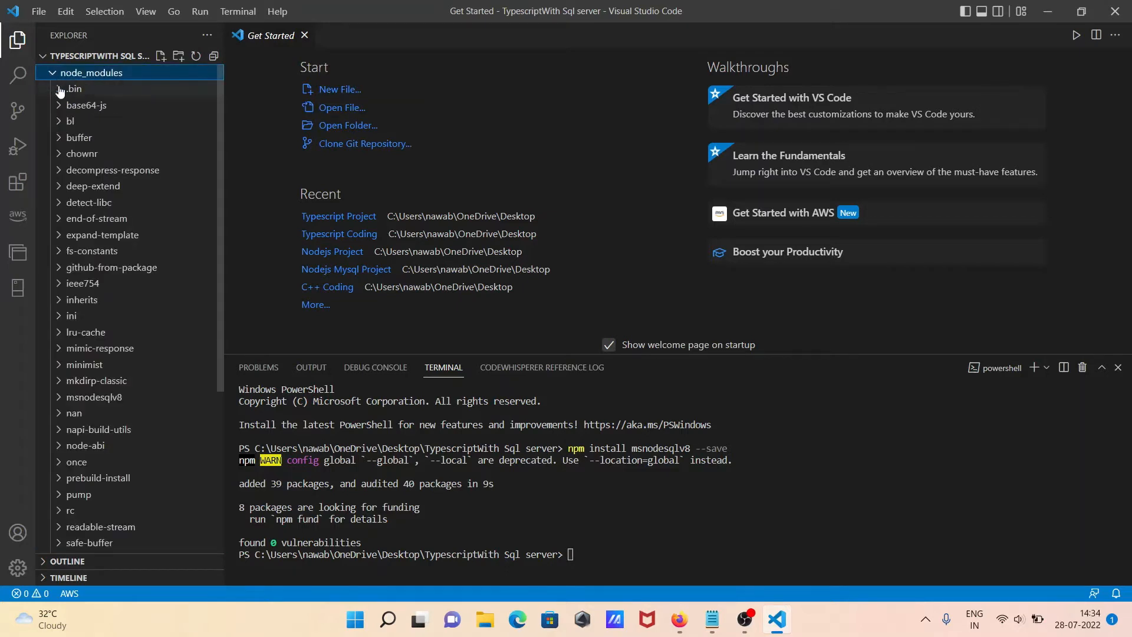
{"action": "mouse_move", "coordinate": [92, 185]}
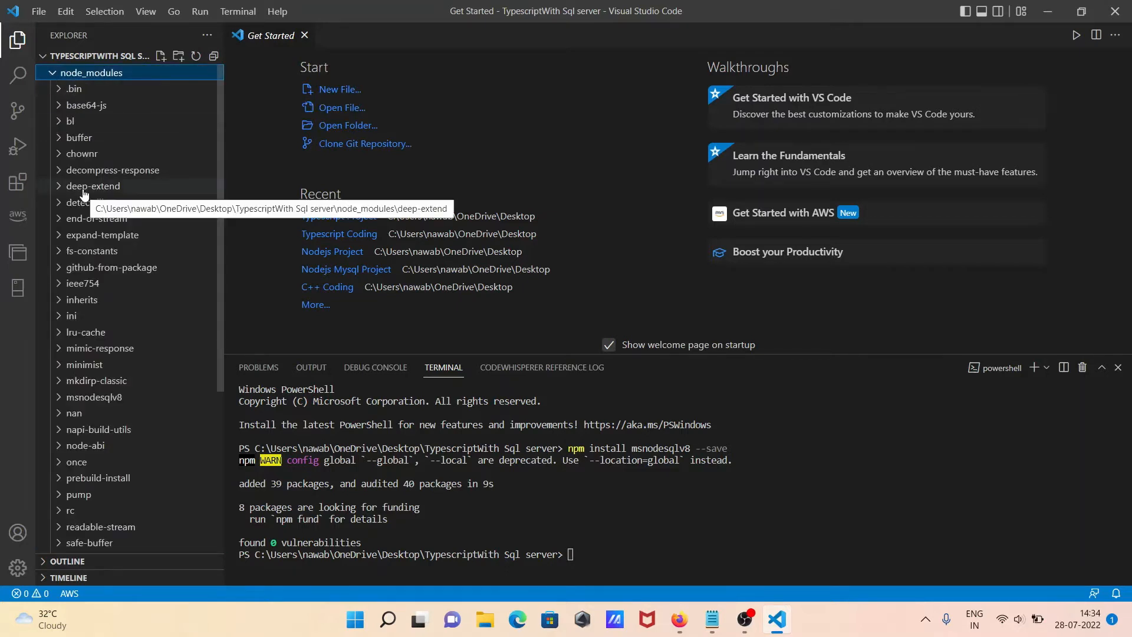
{"action": "mouse_move", "coordinate": [90, 510]}
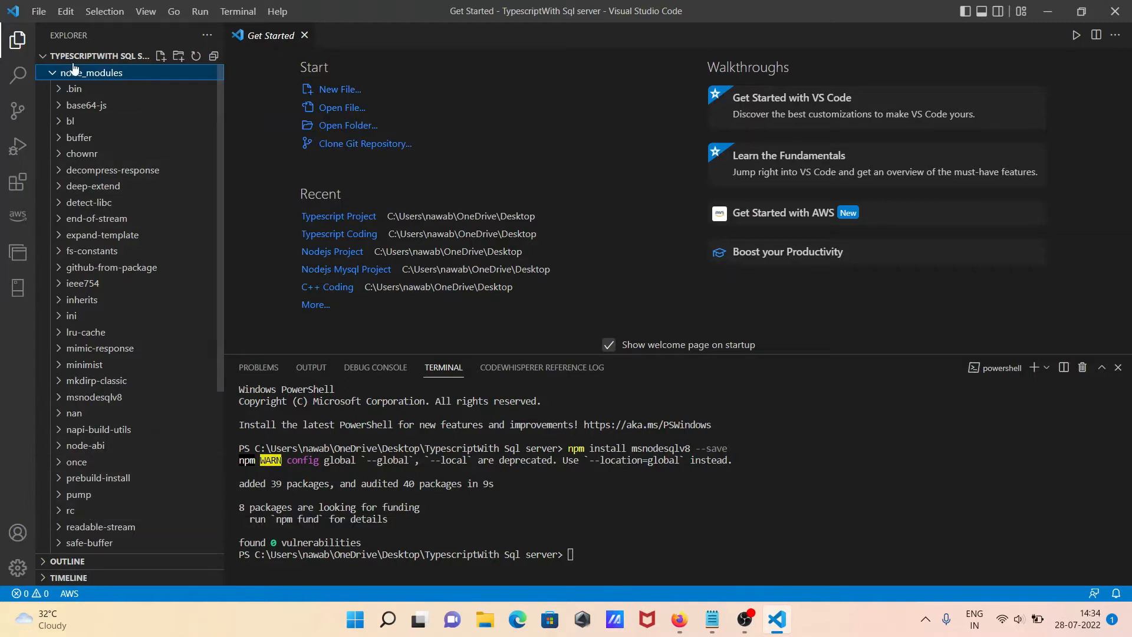
{"action": "left_click", "coordinate": [52, 72]}
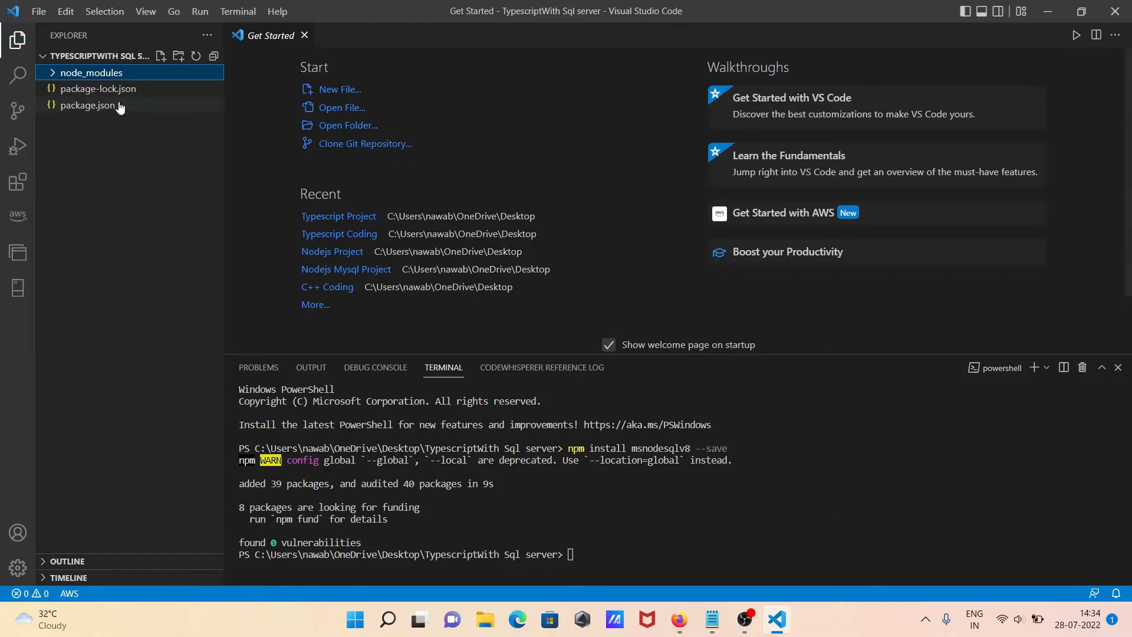
{"action": "mouse_move", "coordinate": [98, 105]}
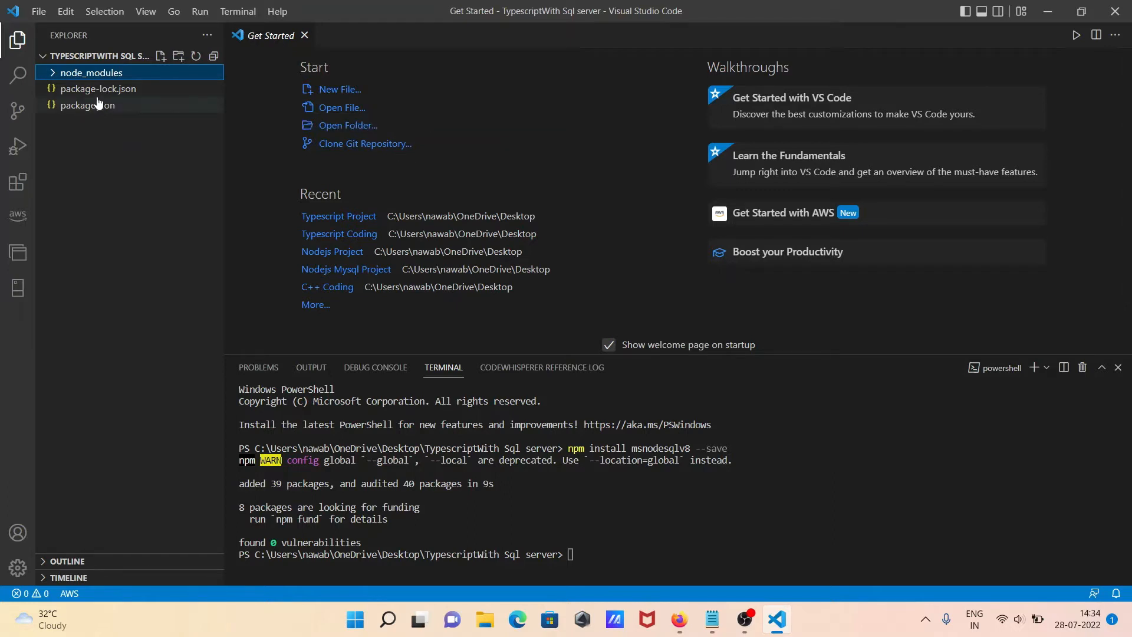
{"action": "double_click", "coordinate": [86, 105]}
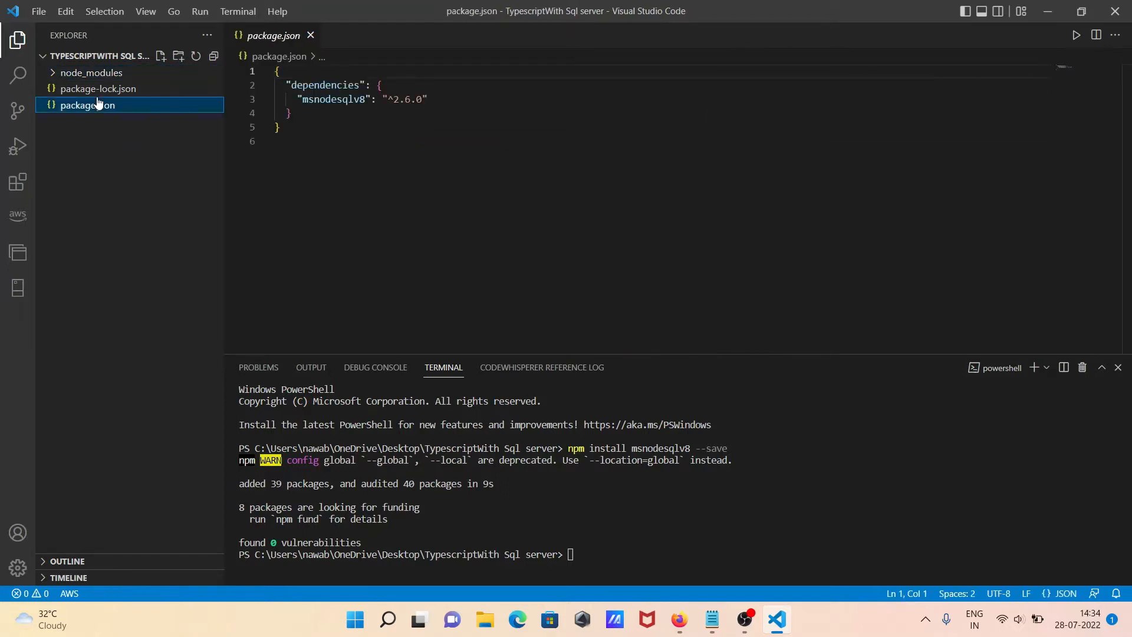
Create a new empty file named app.ts in the project and open it for editing.
{"action": "left_click", "coordinate": [159, 57]}
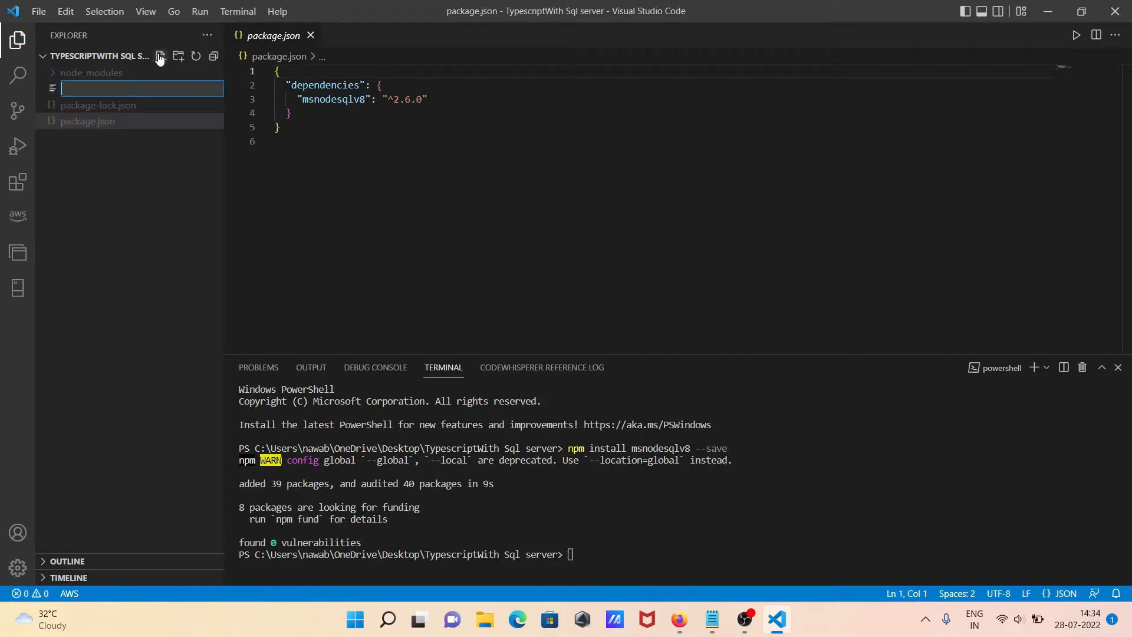
{"action": "mouse_move", "coordinate": [105, 87]}
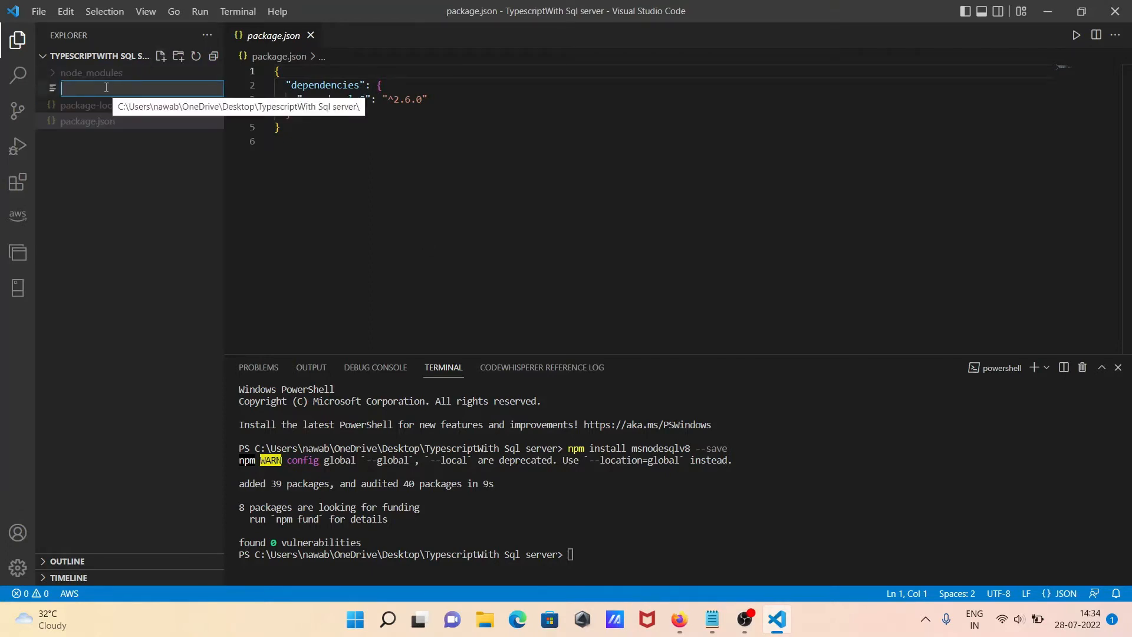
{"action": "type", "text": "app"}
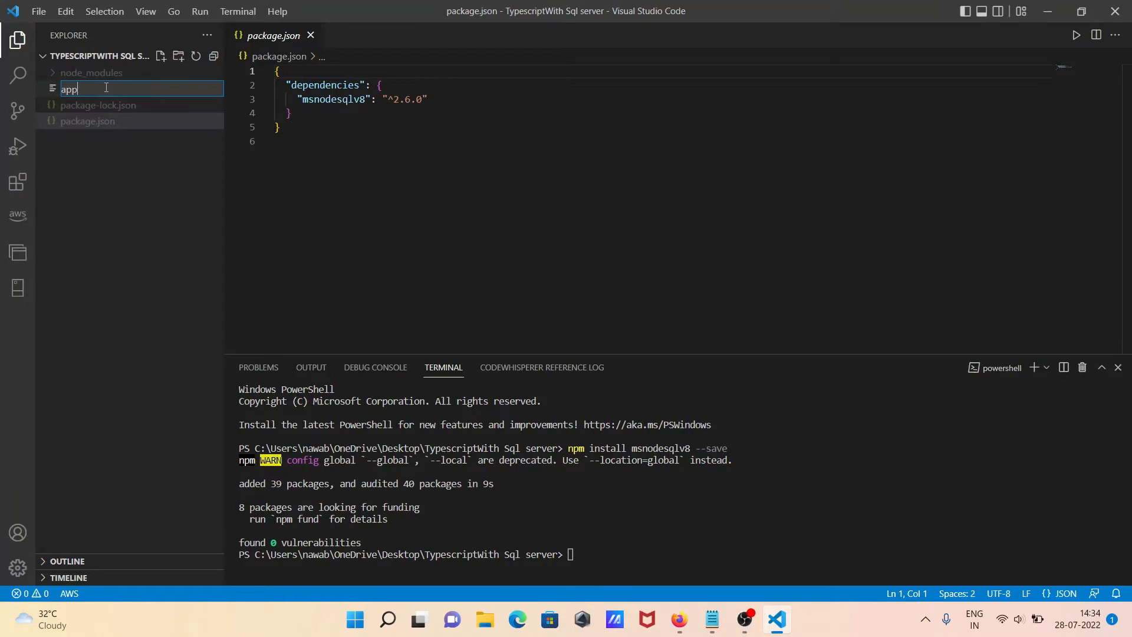
{"action": "type", "text": ".ts"}
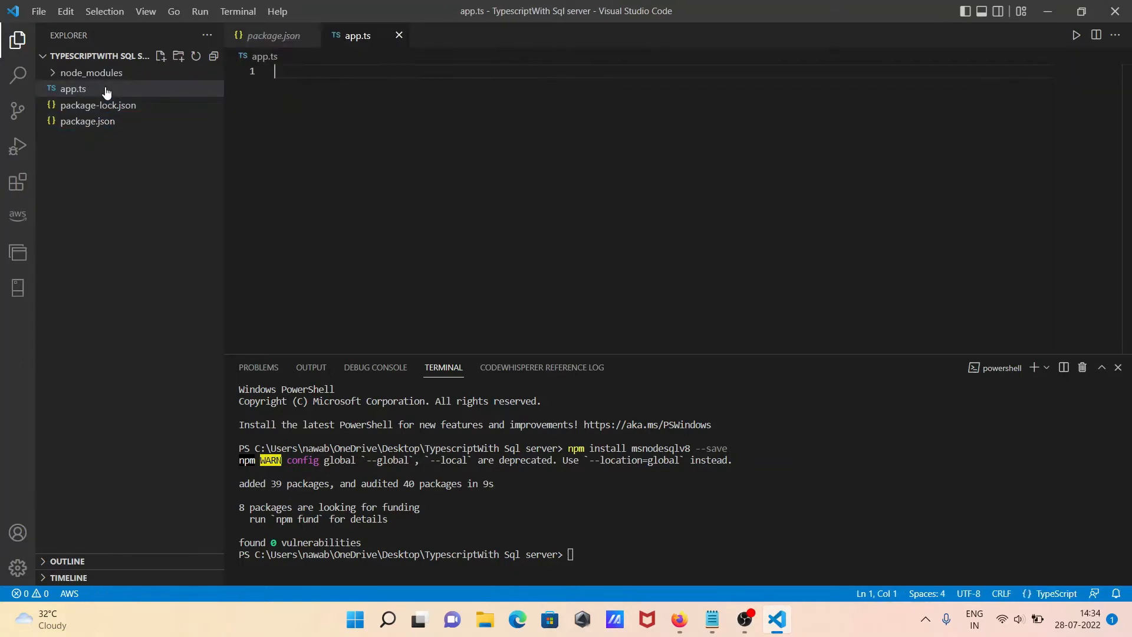
{"action": "mouse_move", "coordinate": [352, 106]}
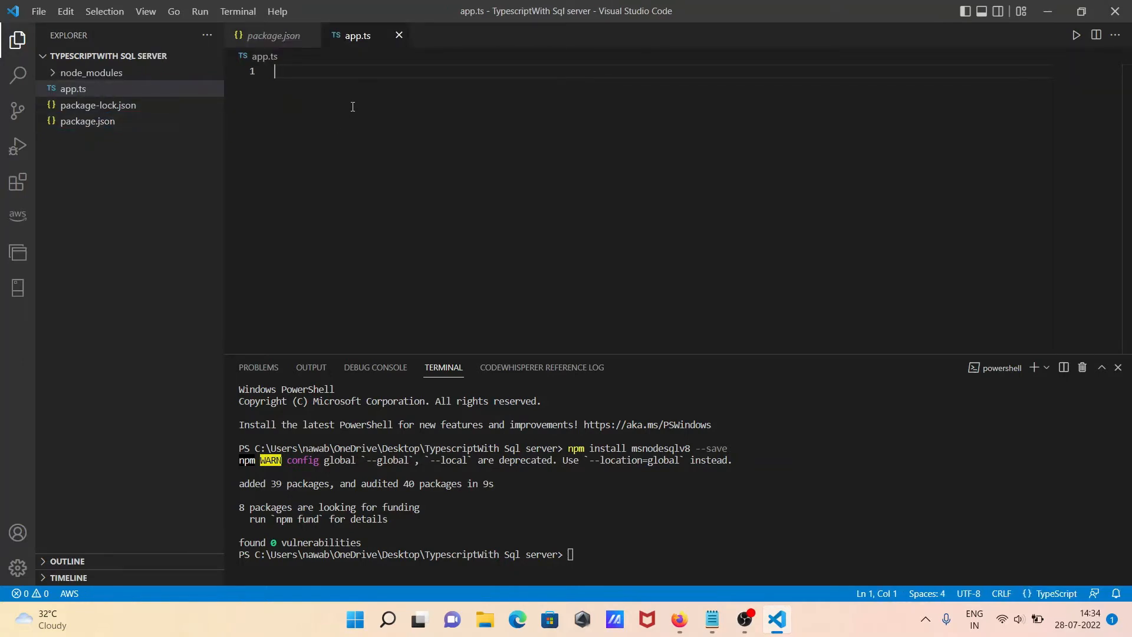
{"action": "mouse_move", "coordinate": [707, 613]}
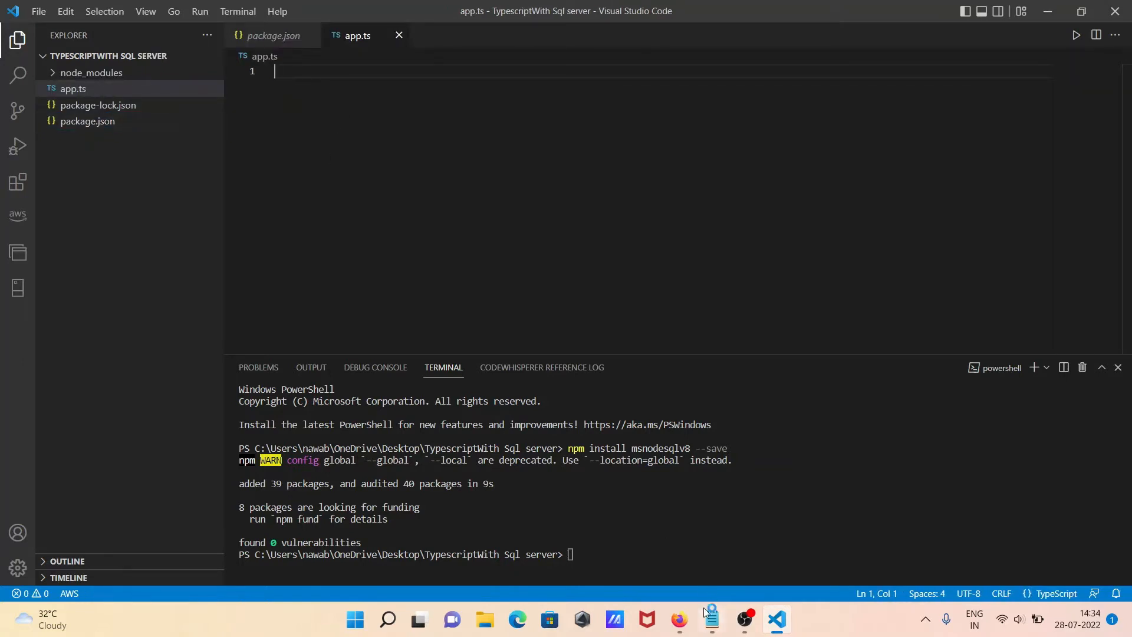
Copy the SqlClient import, connection string and query code from the Notepad notes.
{"action": "left_click", "coordinate": [710, 619]}
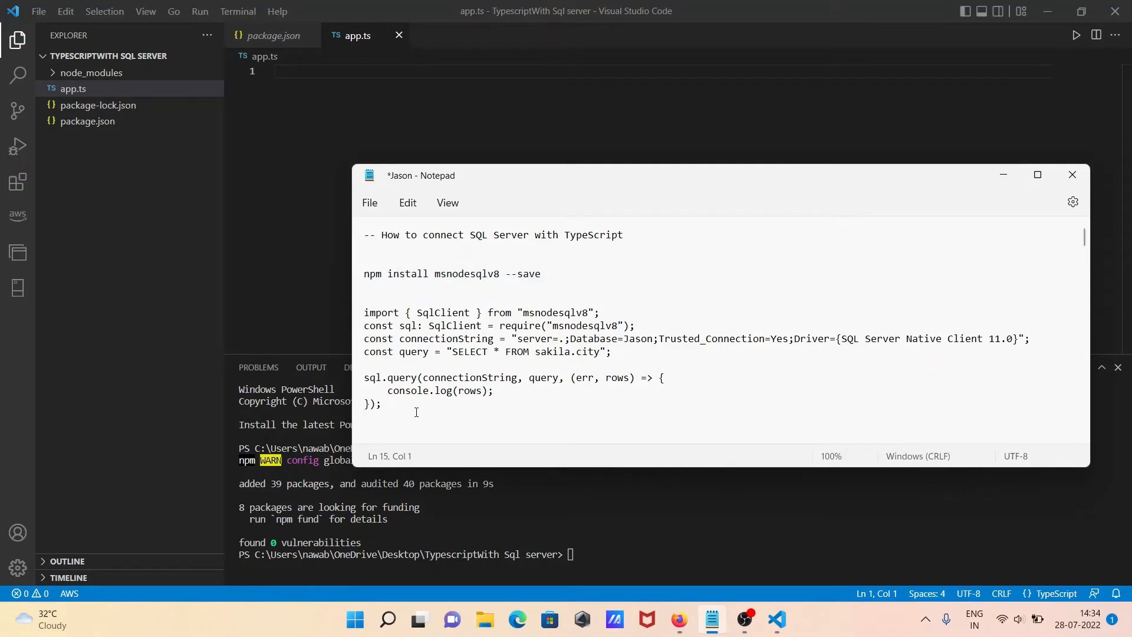
{"action": "left_click_drag", "start_coordinate": [365, 338], "coordinate": [381, 405]}
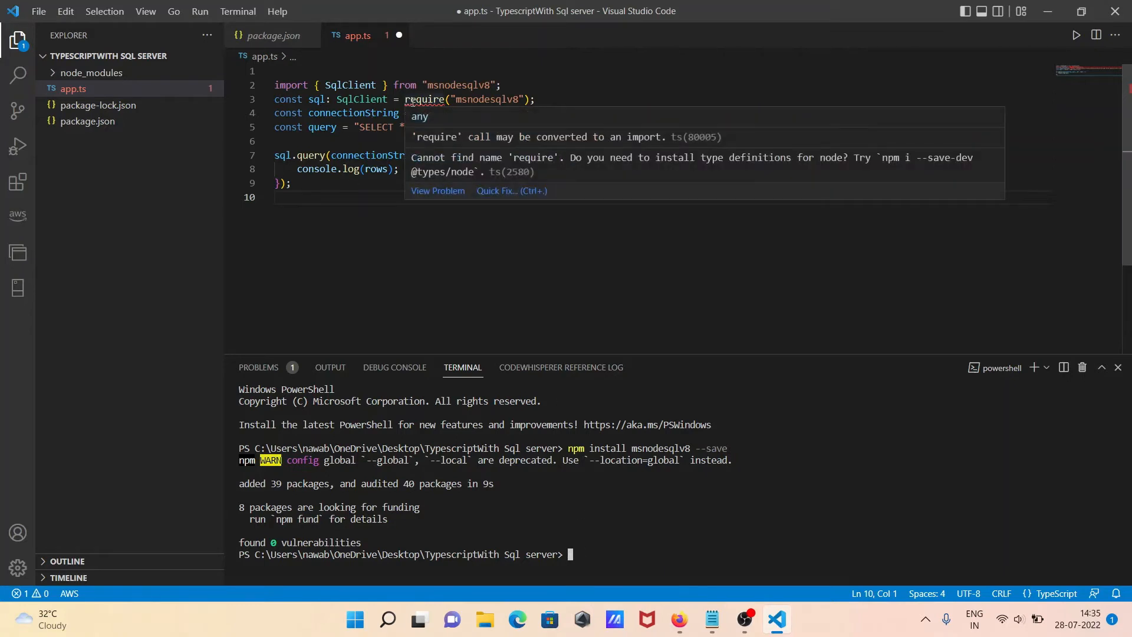
{"action": "type", "text": "npm i"}
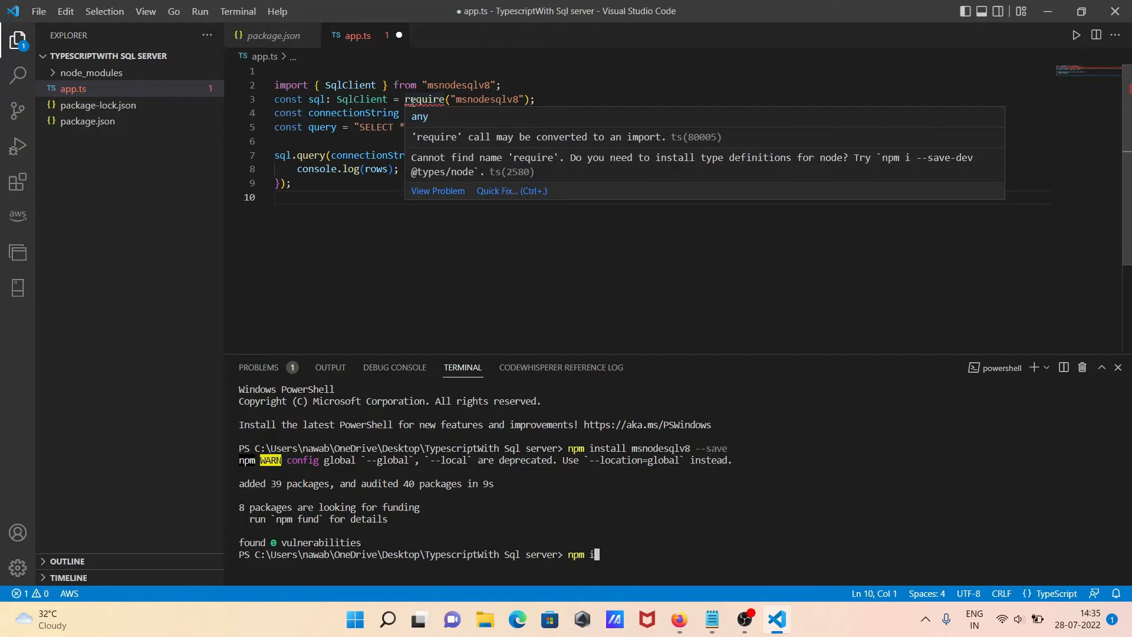
{"action": "type", "text": "--"}
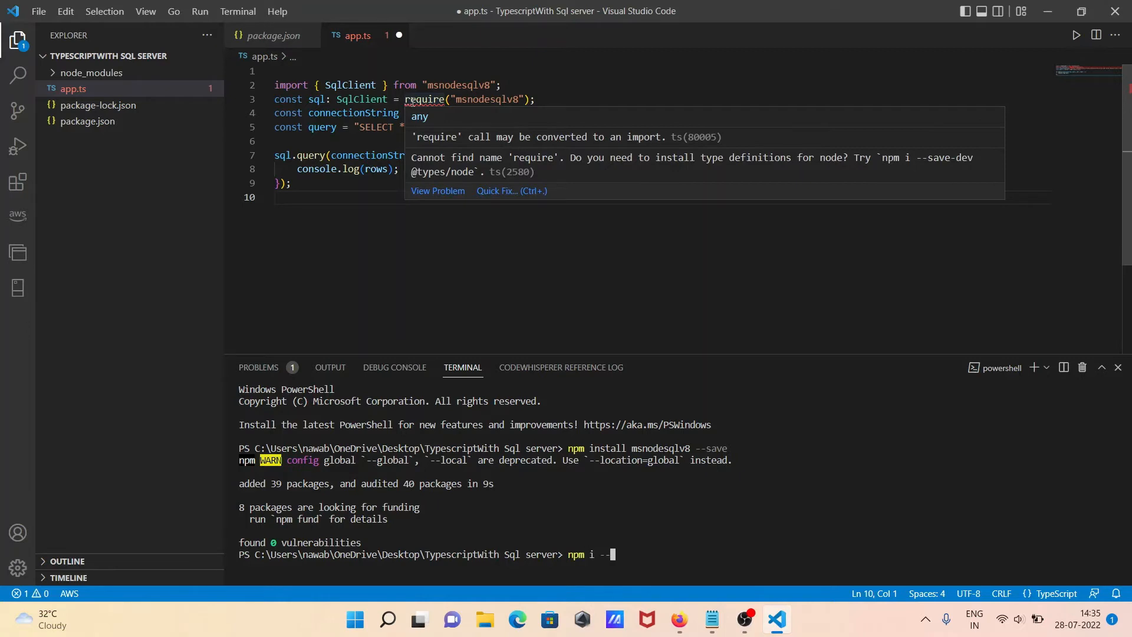
{"action": "type", "text": "save"}
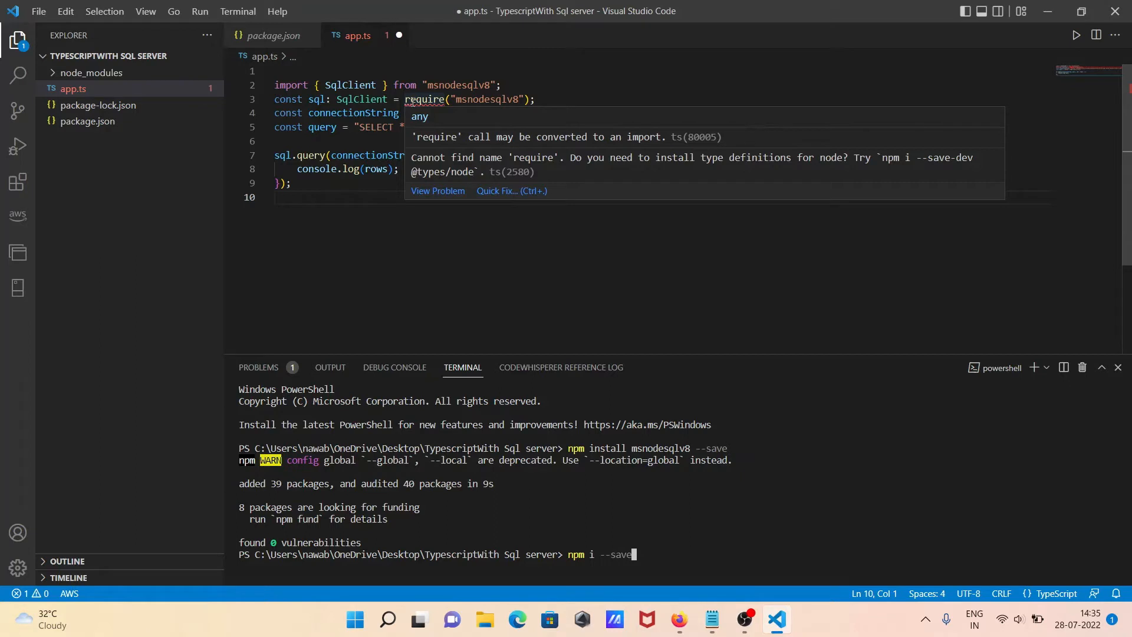
{"action": "type", "text": "dev"}
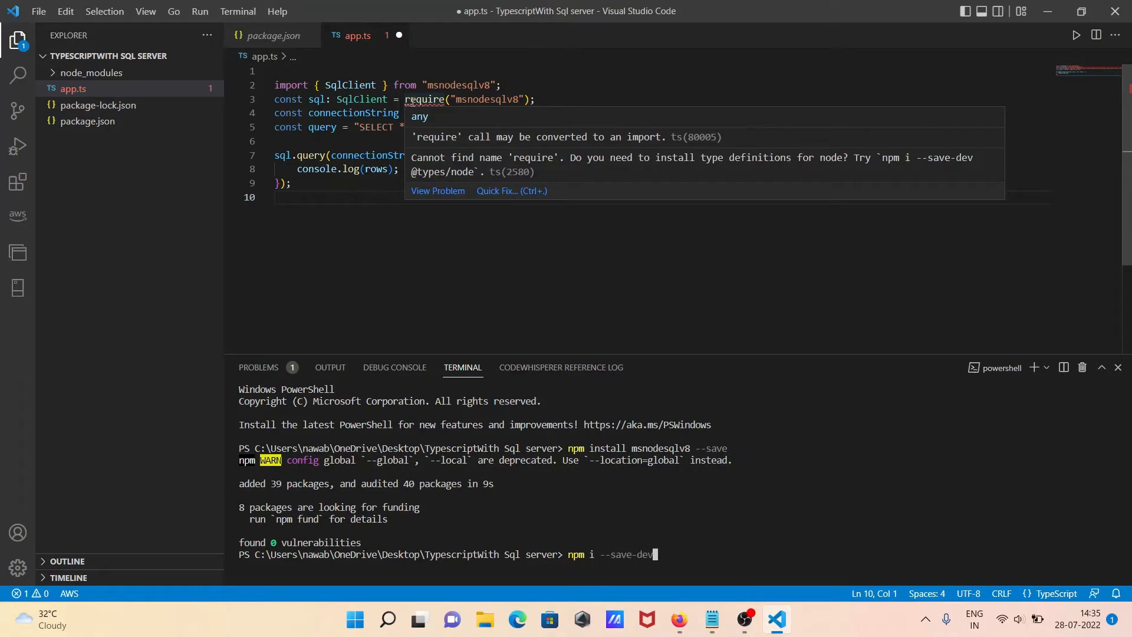
{"action": "type", "text": "@"}
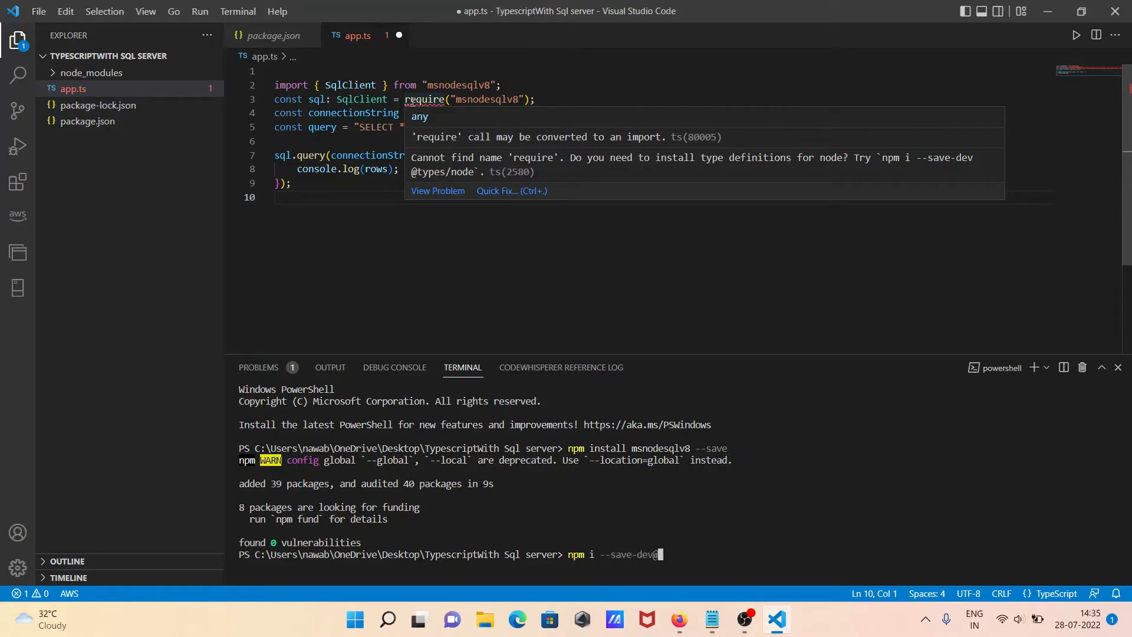
{"action": "type", "text": "typ"}
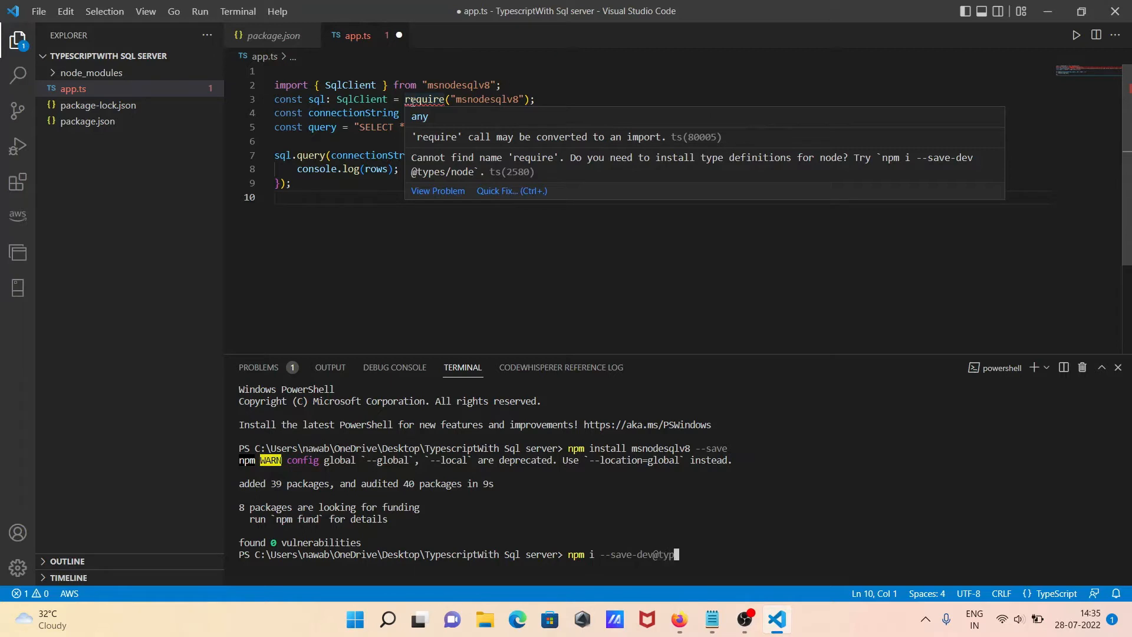
{"action": "type", "text": "es/"}
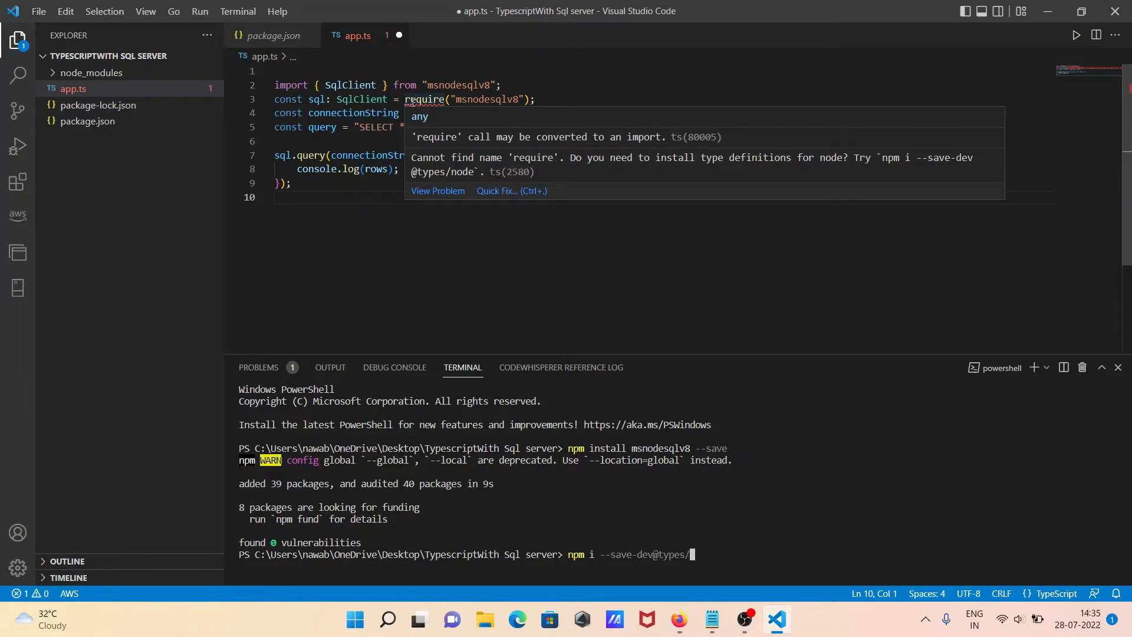
{"action": "type", "text": "node"}
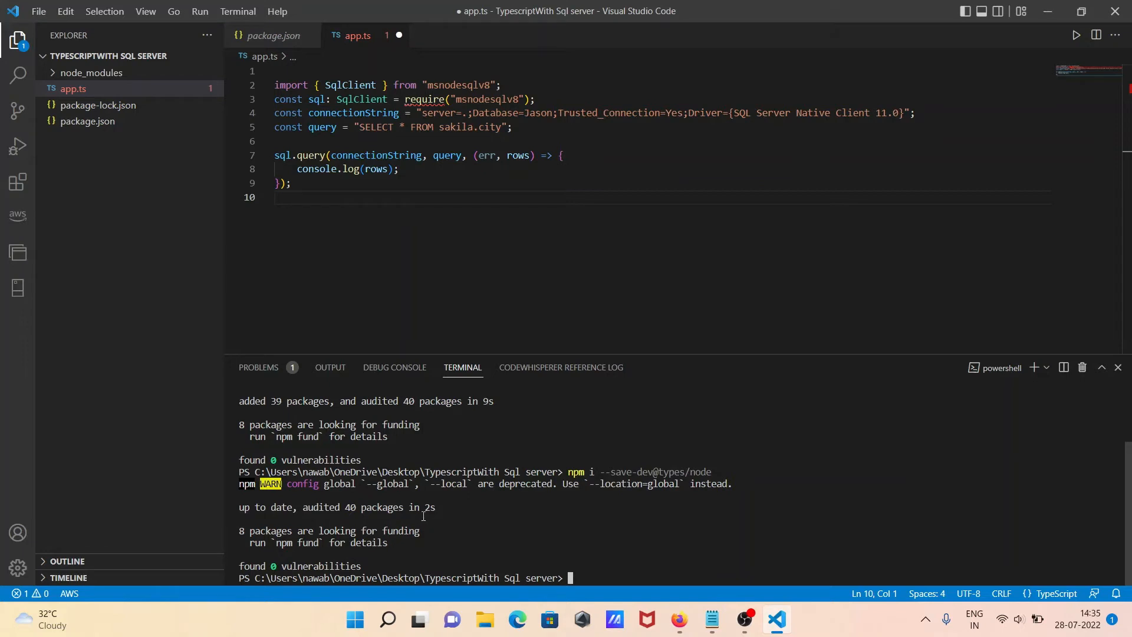
{"action": "mouse_move", "coordinate": [526, 289]}
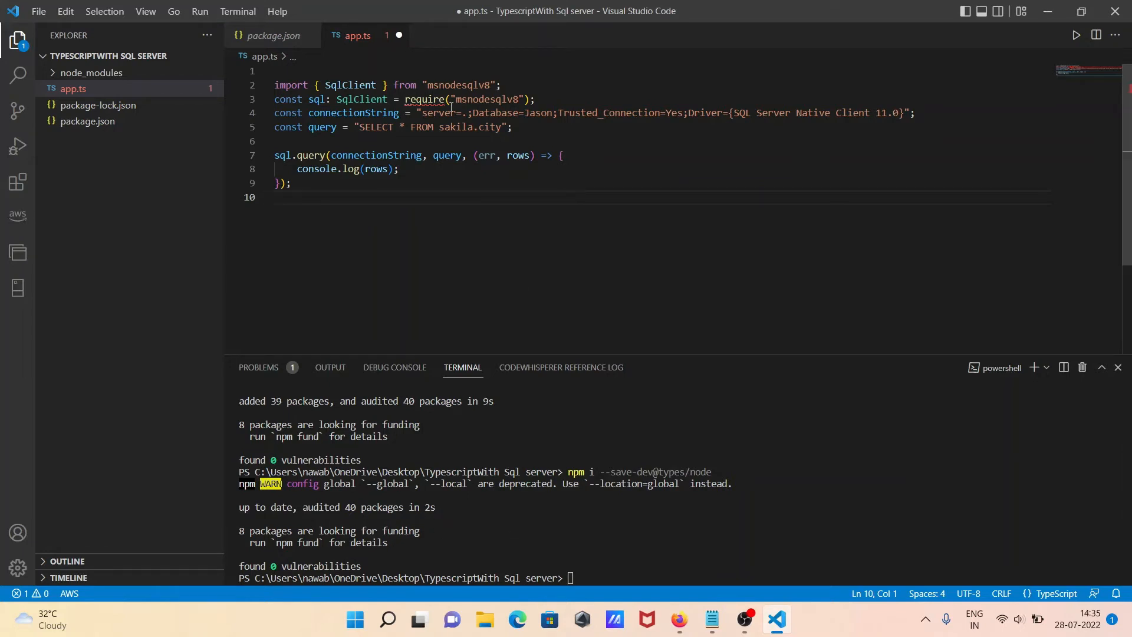
{"action": "mouse_move", "coordinate": [526, 296]}
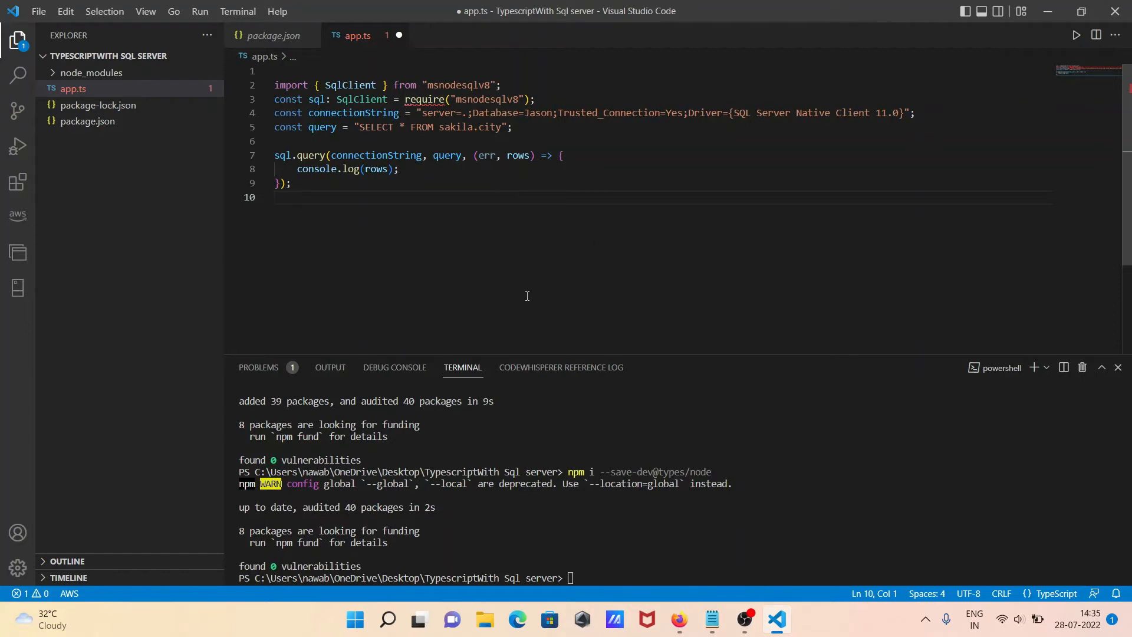
{"action": "mouse_move", "coordinate": [593, 266]}
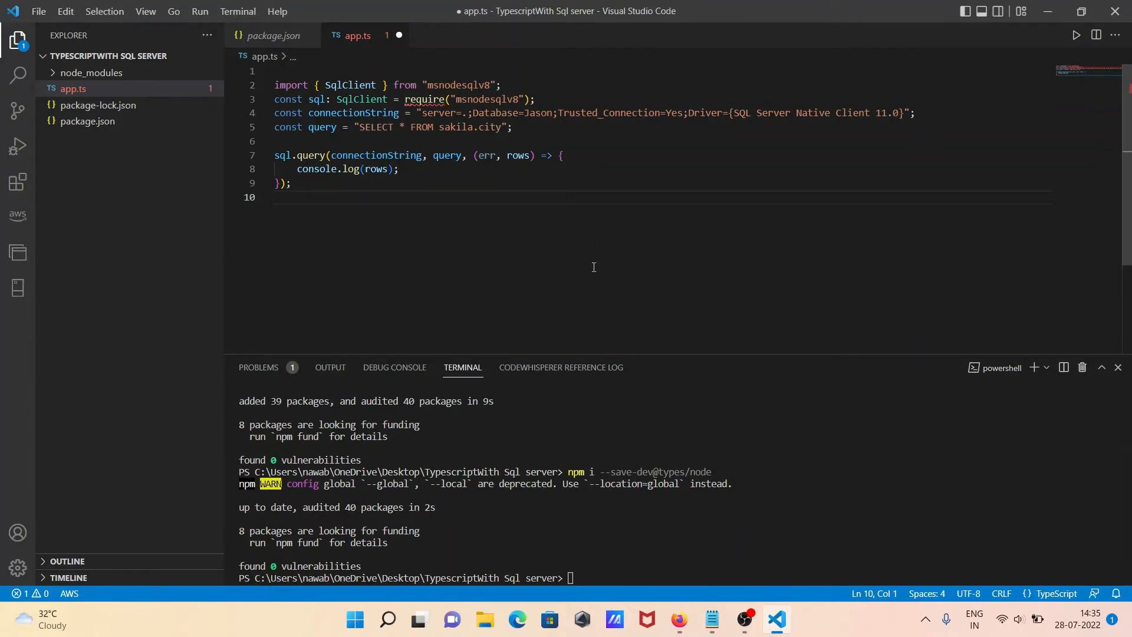
{"action": "mouse_move", "coordinate": [497, 220]}
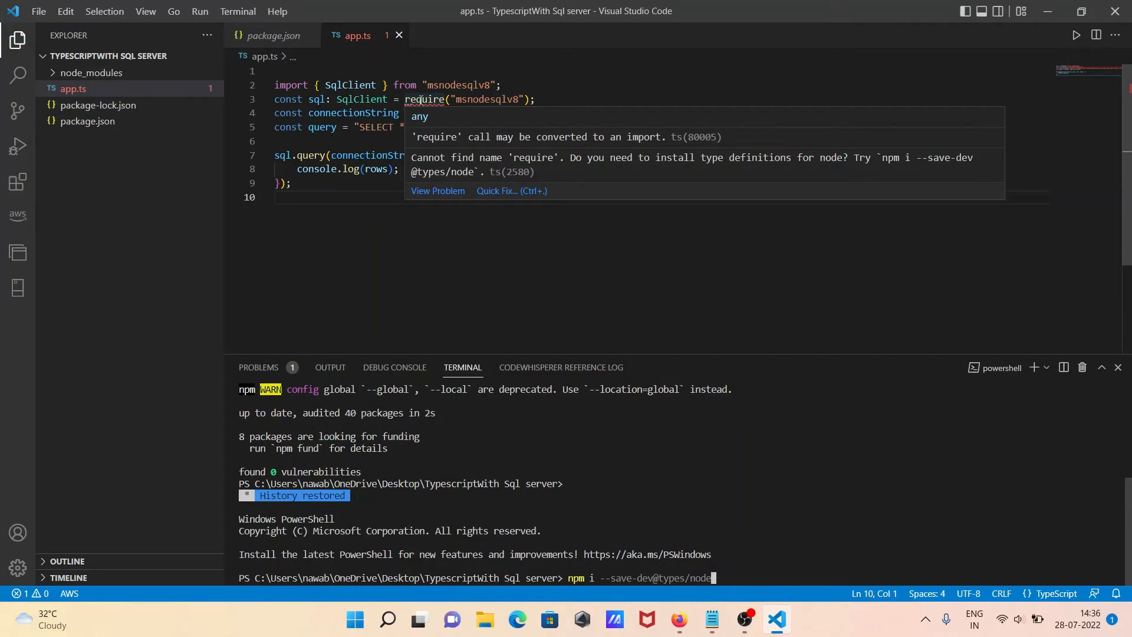
{"action": "type", "text": "/"}
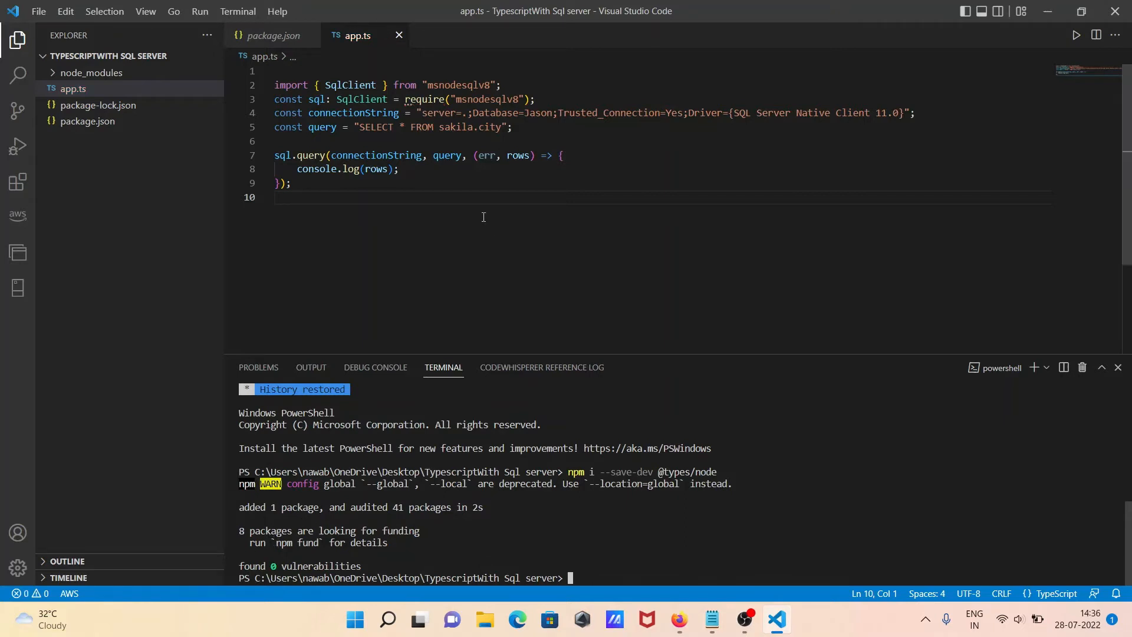
{"action": "mouse_move", "coordinate": [425, 99]}
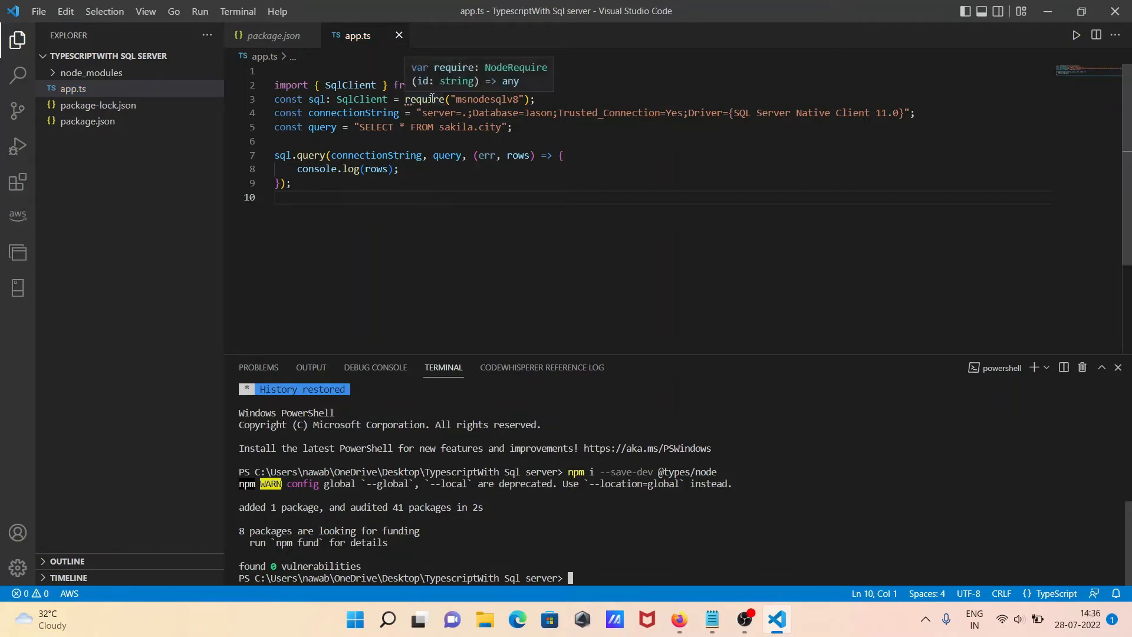
{"action": "mouse_move", "coordinate": [436, 267]}
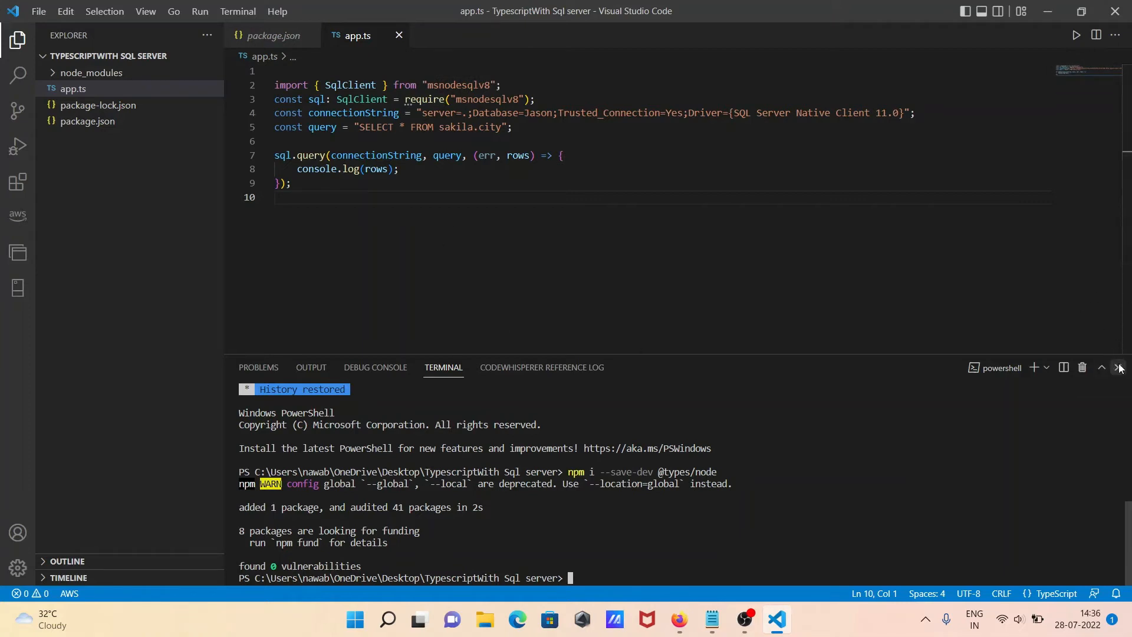
In a fresh terminal, compile the file with 'tsc app.ts', producing app.js.
{"action": "left_click", "coordinate": [1117, 368]}
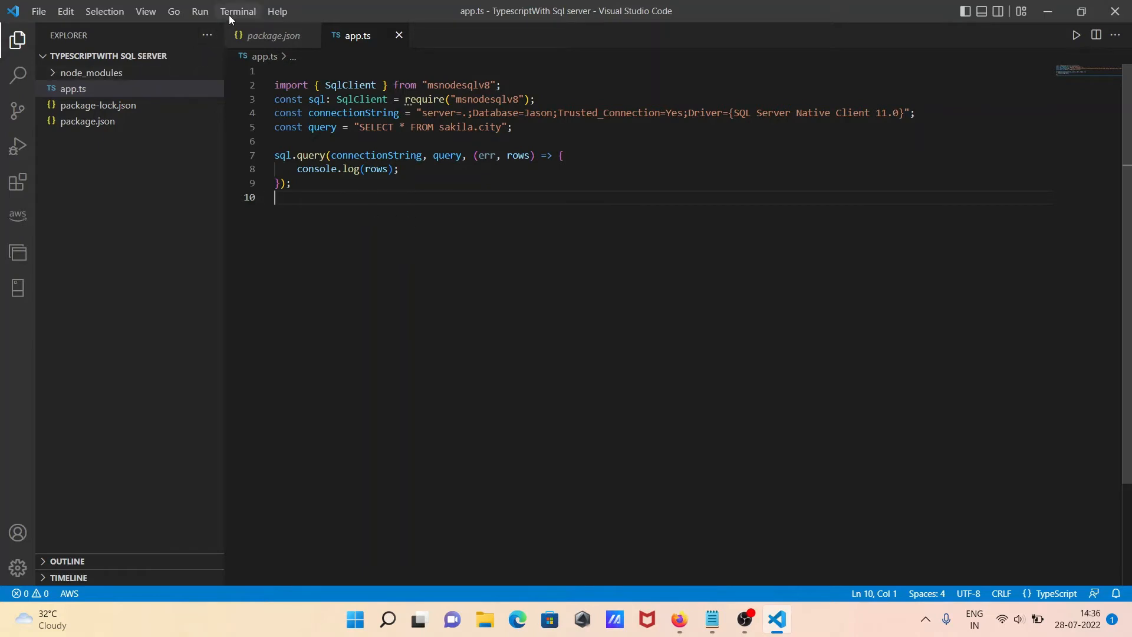
{"action": "left_click", "coordinate": [237, 11]}
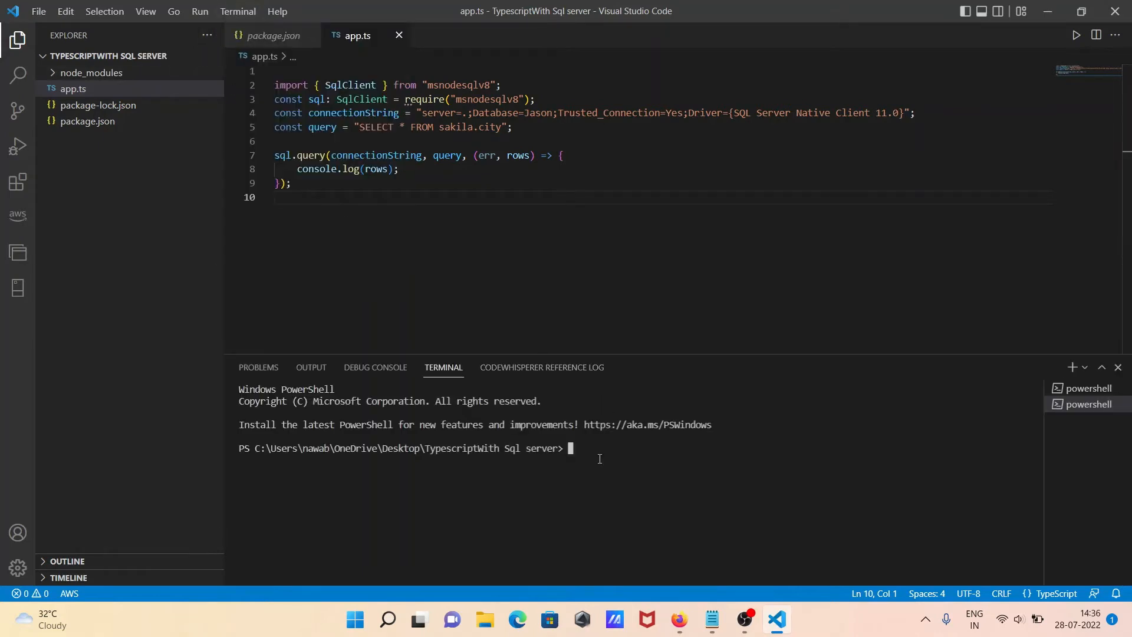
{"action": "type", "text": "t"}
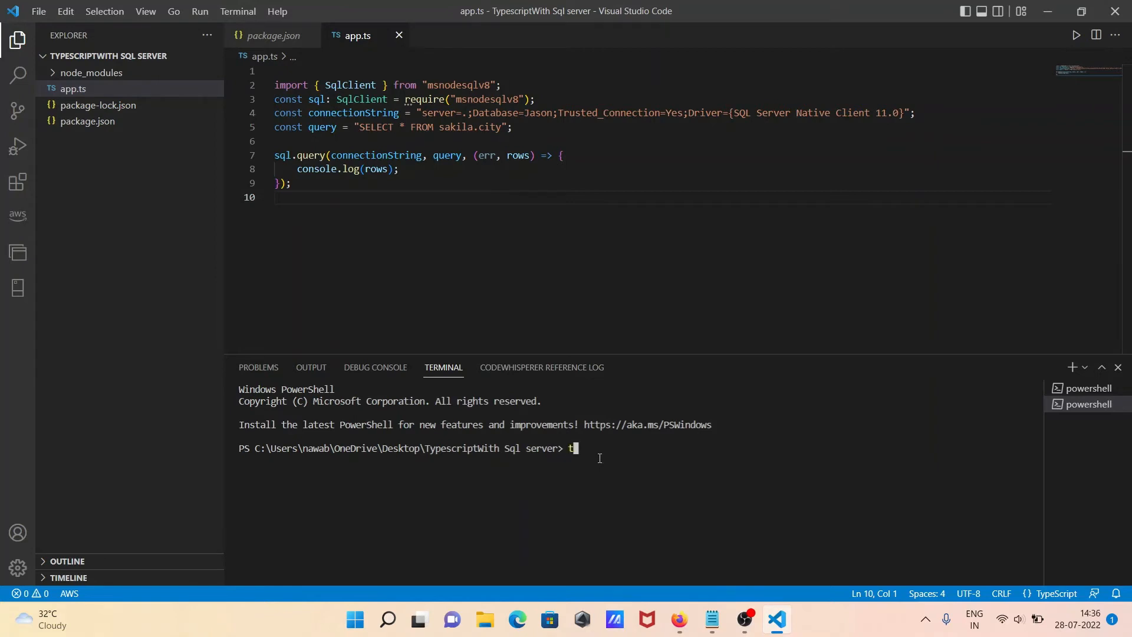
{"action": "type", "text": "sc"}
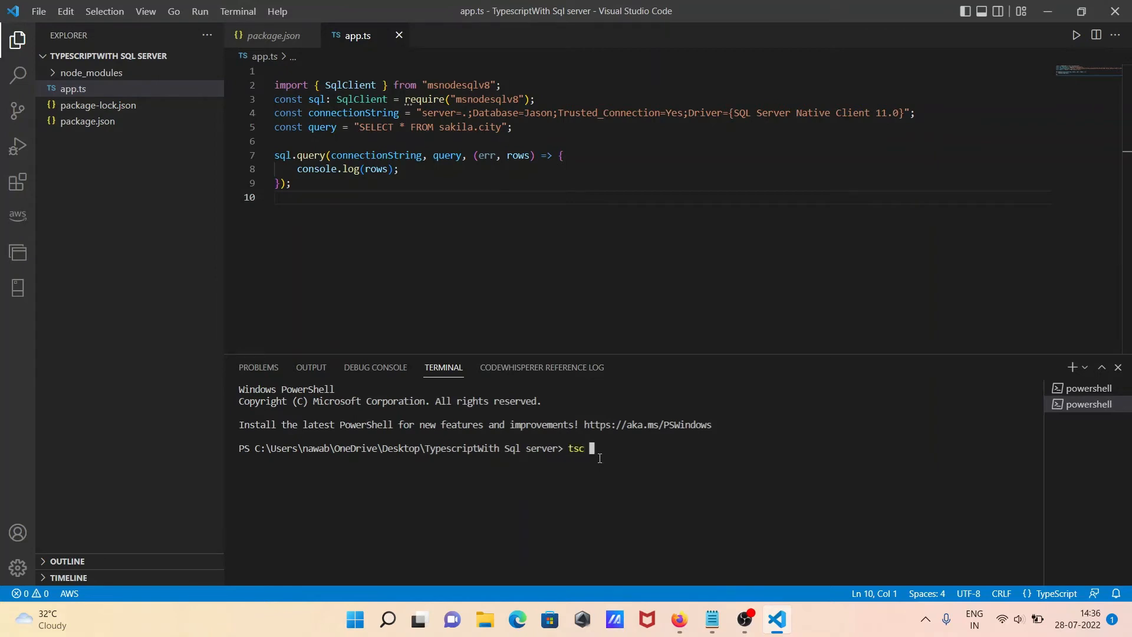
{"action": "type", "text": "app."}
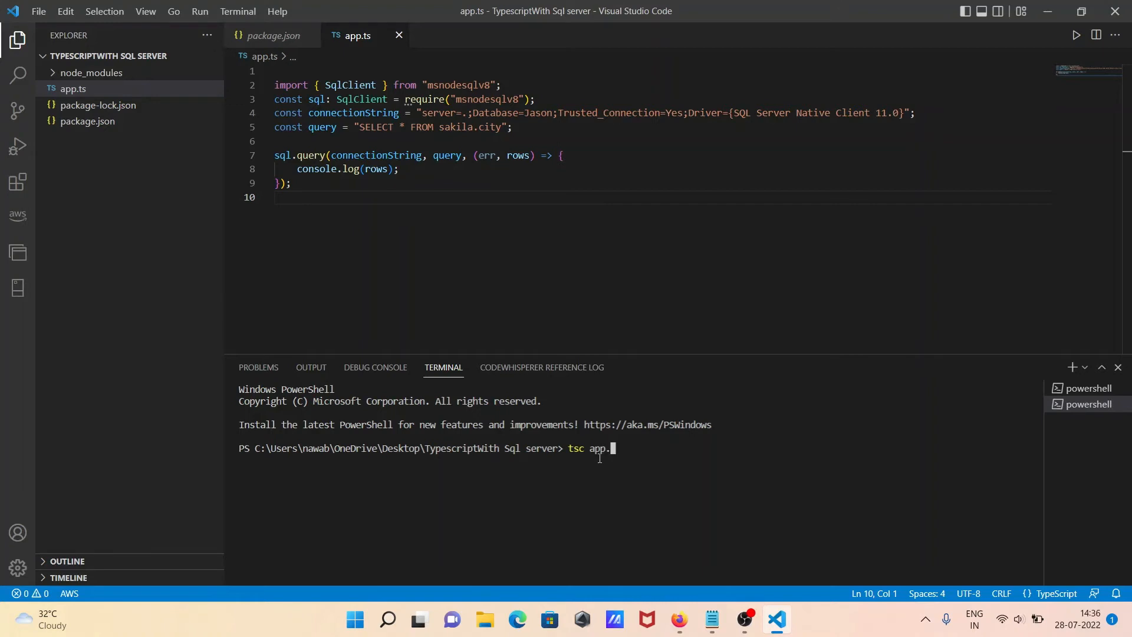
{"action": "type", "text": "ts"}
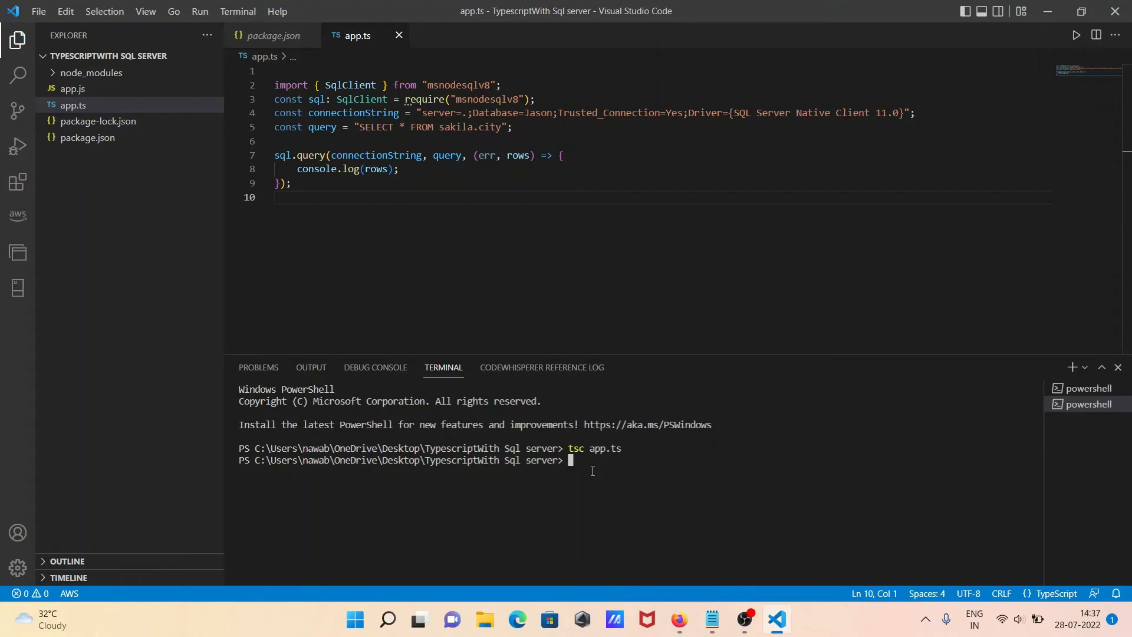
Enter 'node app.ts' at the prompt, ready to run the program.
{"action": "type", "text": "node"}
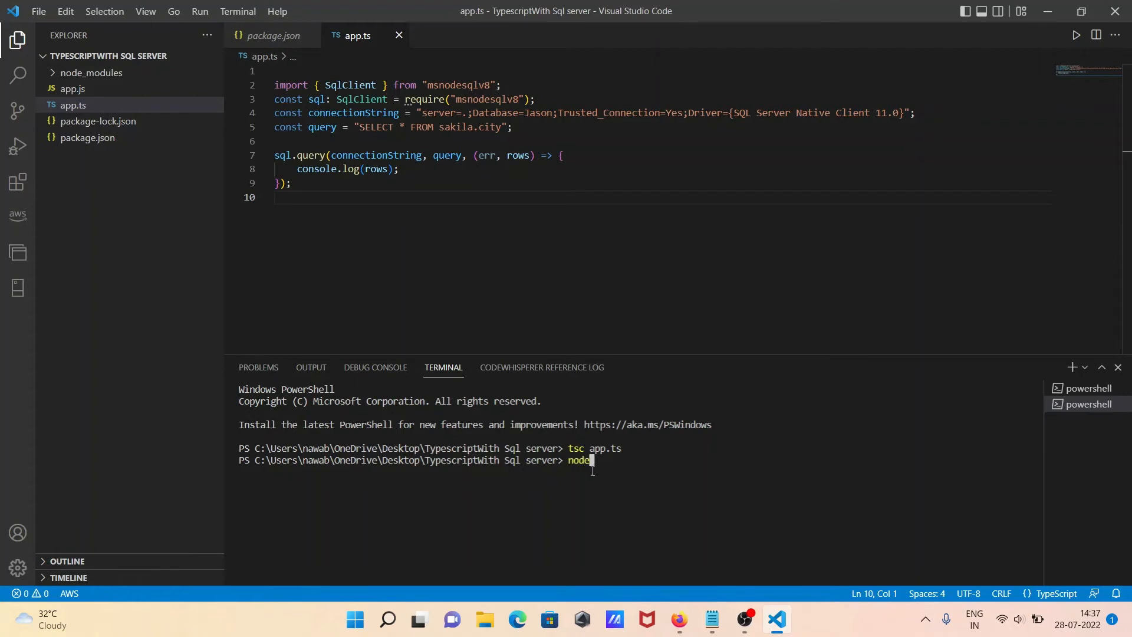
{"action": "type", "text": "_app"}
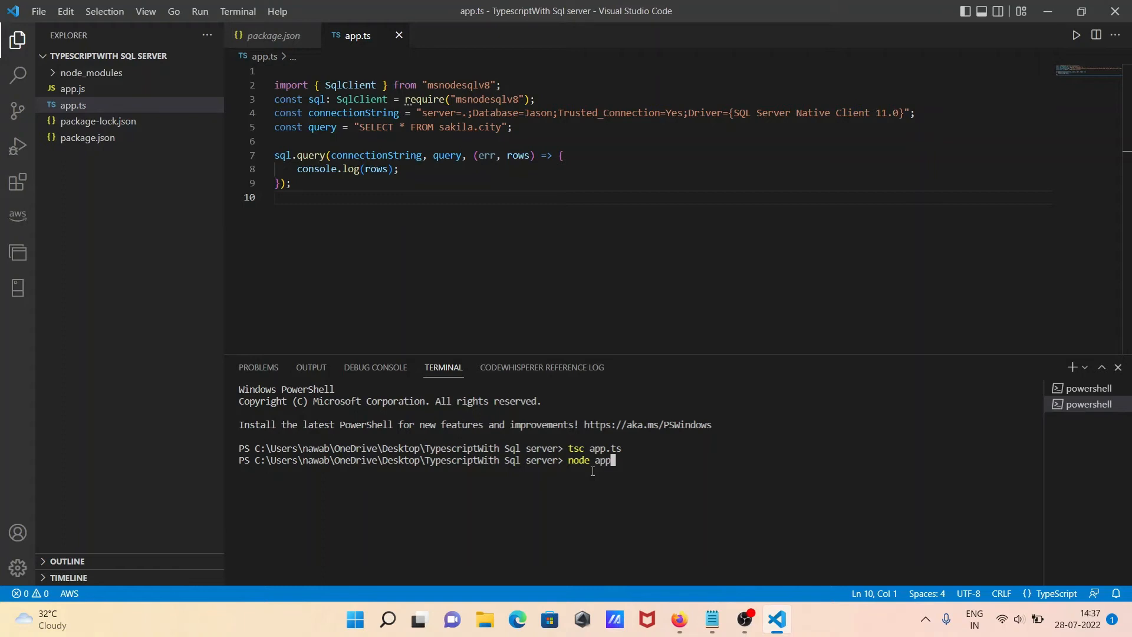
{"action": "type", "text": ".ts"}
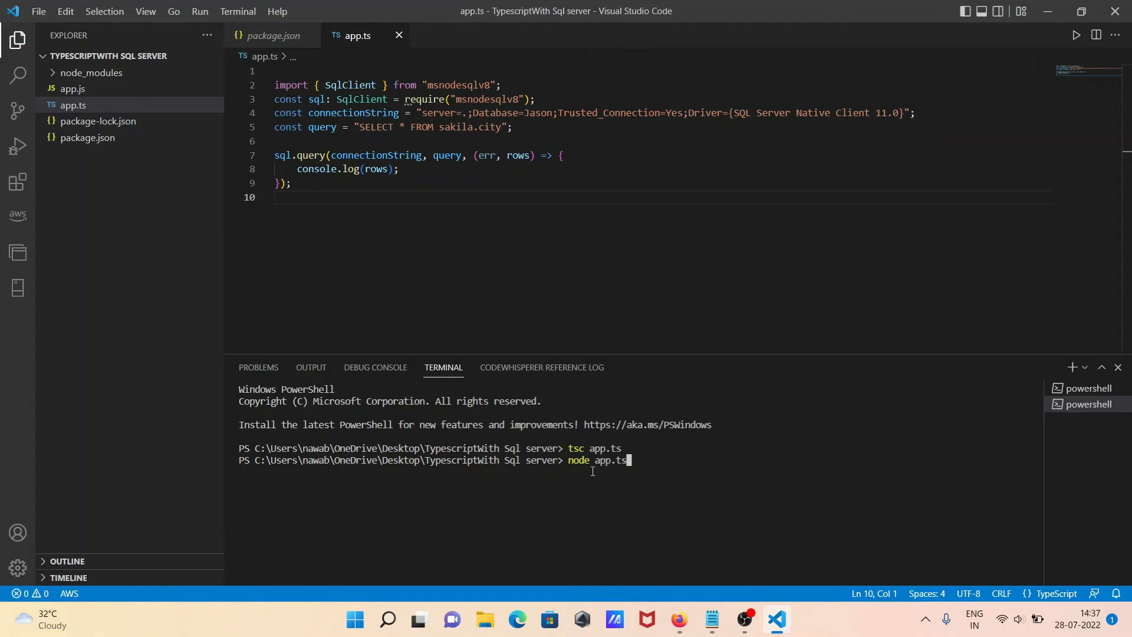
{"action": "mouse_move", "coordinate": [507, 302]}
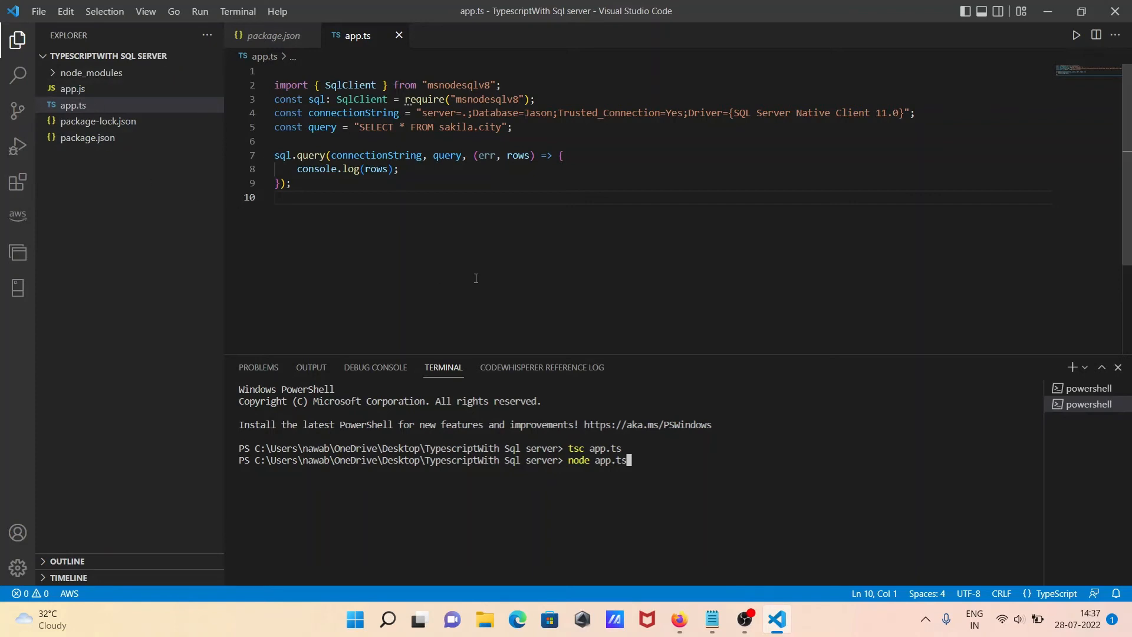
Run 'node app.js' and scroll through the printed sakila.city rows in the terminal.
{"action": "type", "text": "j"}
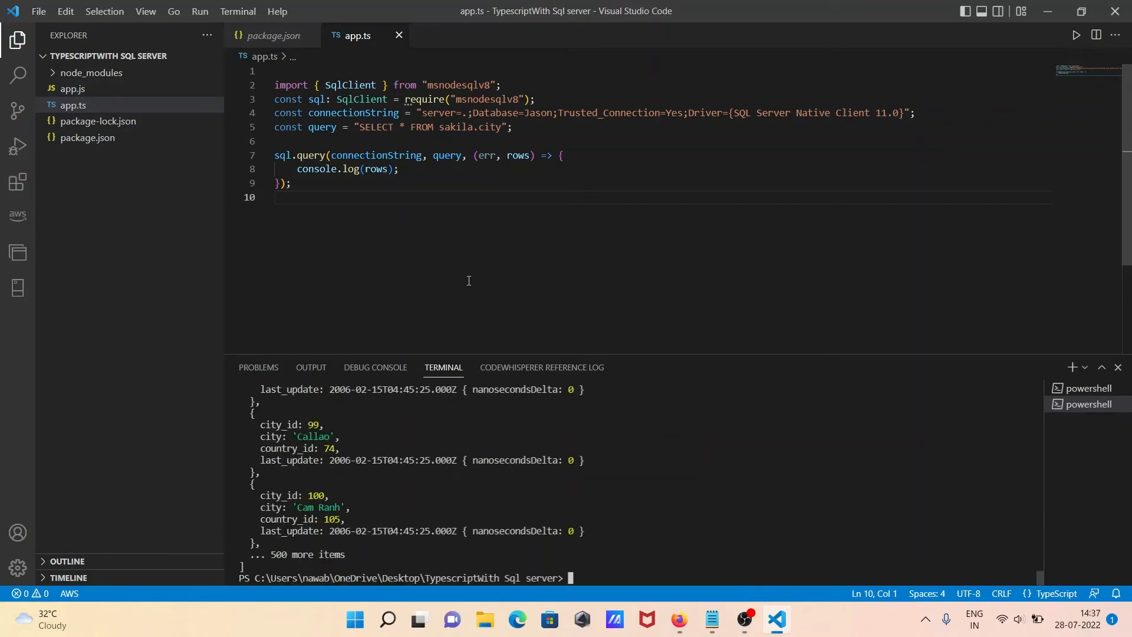
{"action": "scroll", "scroll_direction": "up", "scroll_amount": 3}
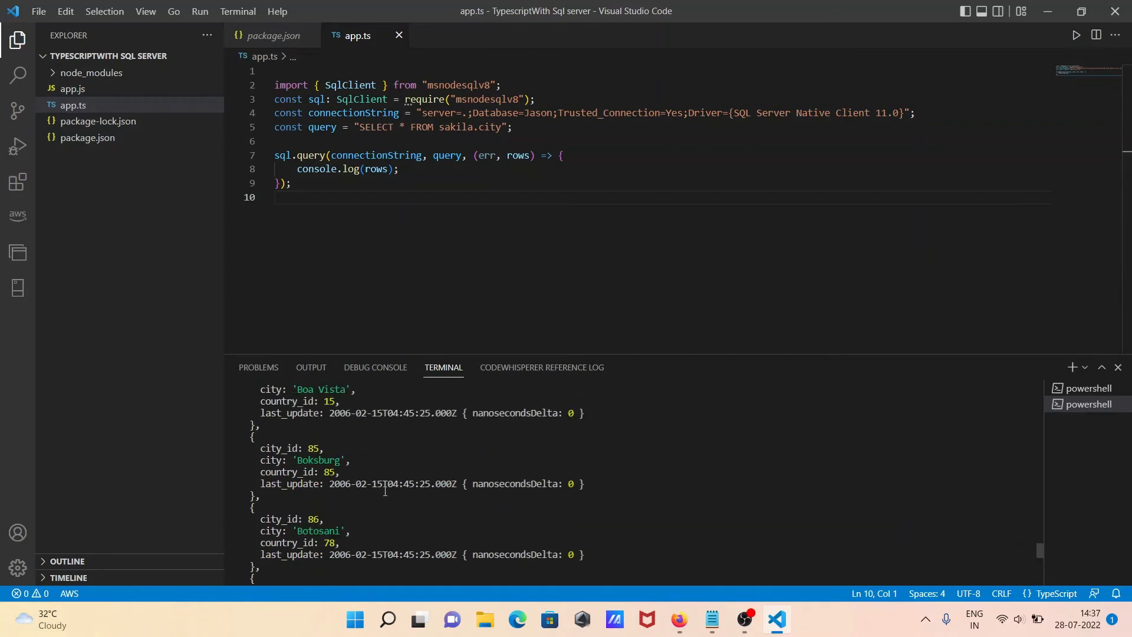
{"action": "scroll", "scroll_direction": "down", "scroll_amount": 3}
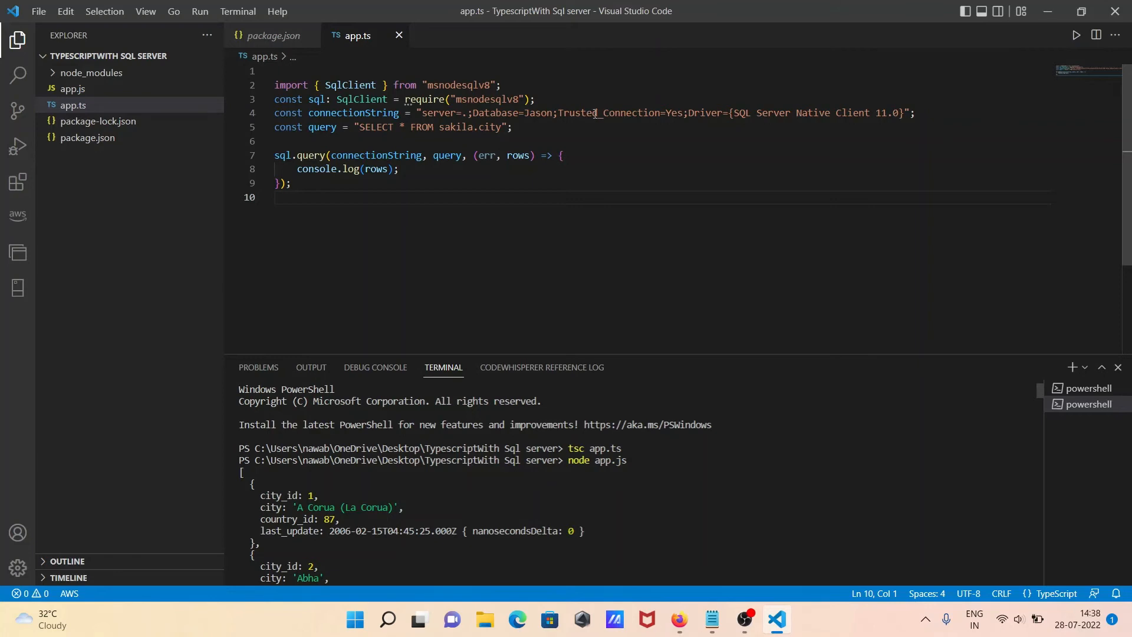
{"action": "mouse_move", "coordinate": [707, 115]}
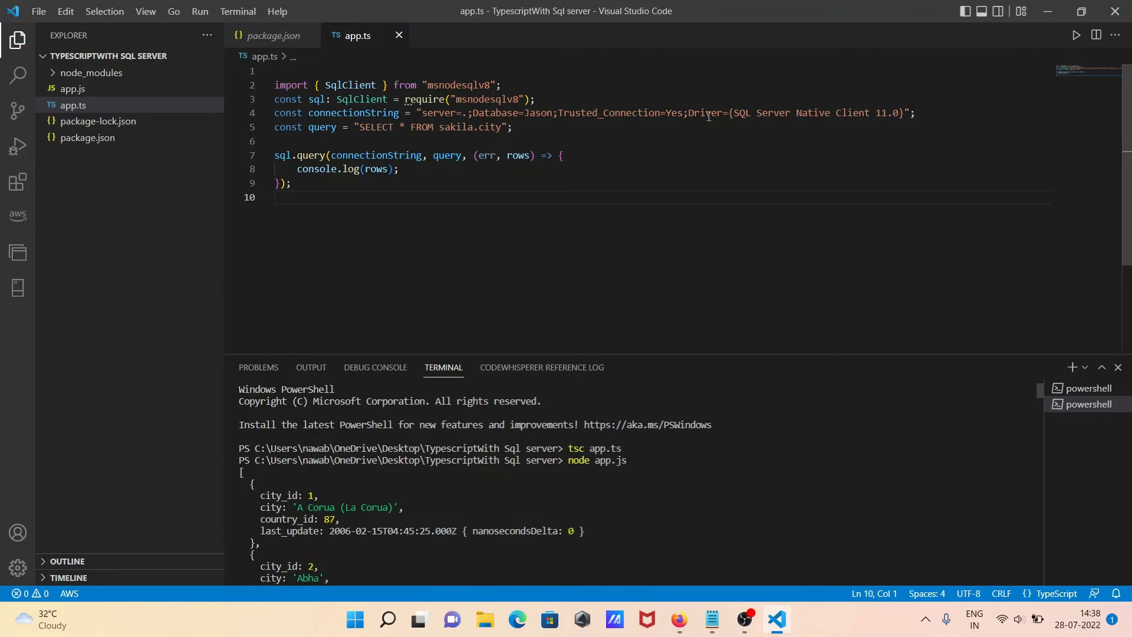
{"action": "mouse_move", "coordinate": [369, 142]}
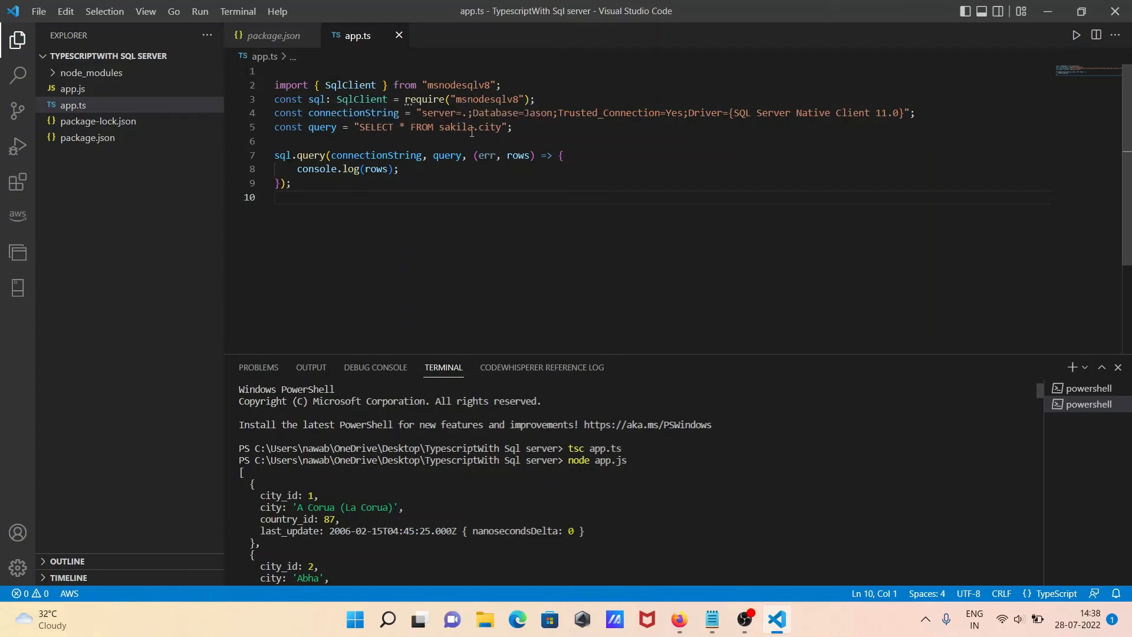
{"action": "mouse_move", "coordinate": [432, 497]}
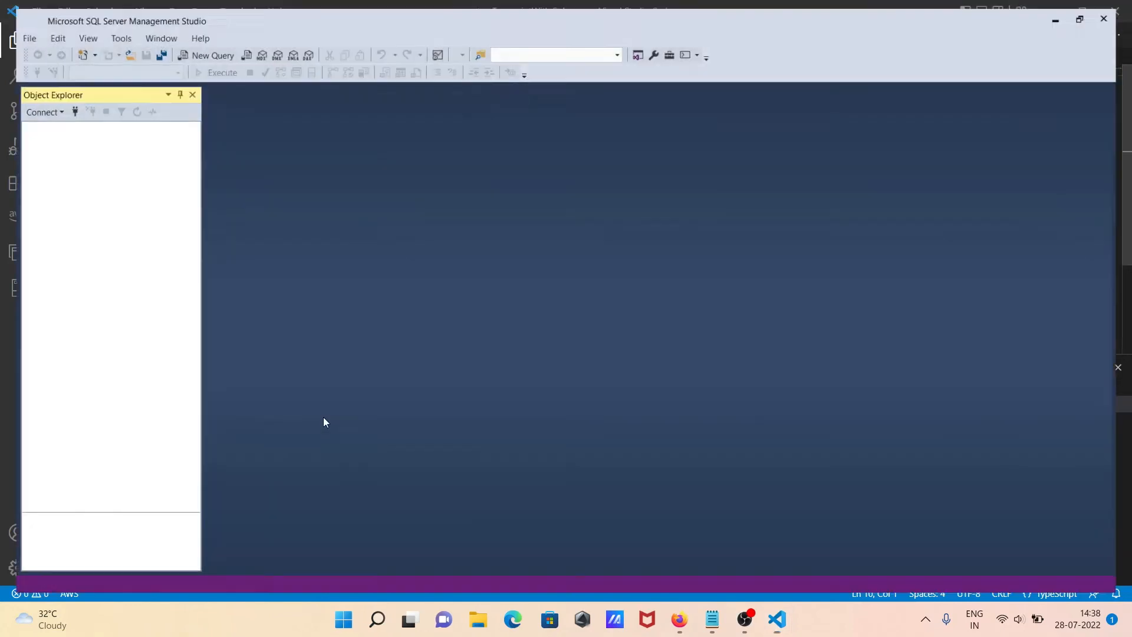
Connect to localhost with SQL Server Authentication and expand the Jason database's tables.
{"action": "left_click", "coordinate": [43, 112]}
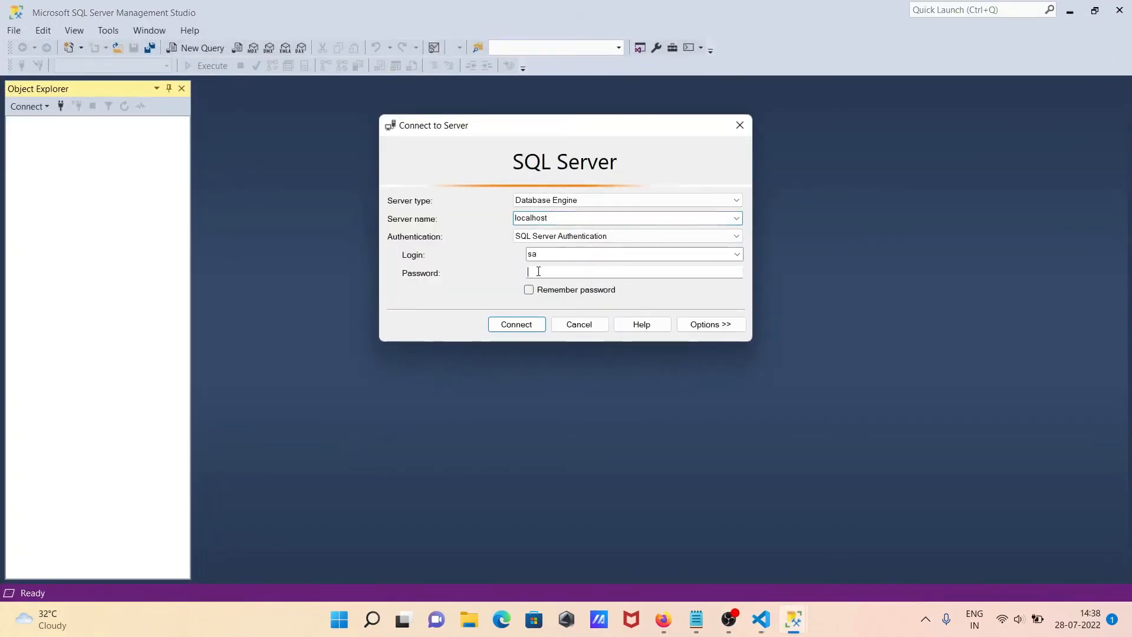
{"action": "type", "text": "****"}
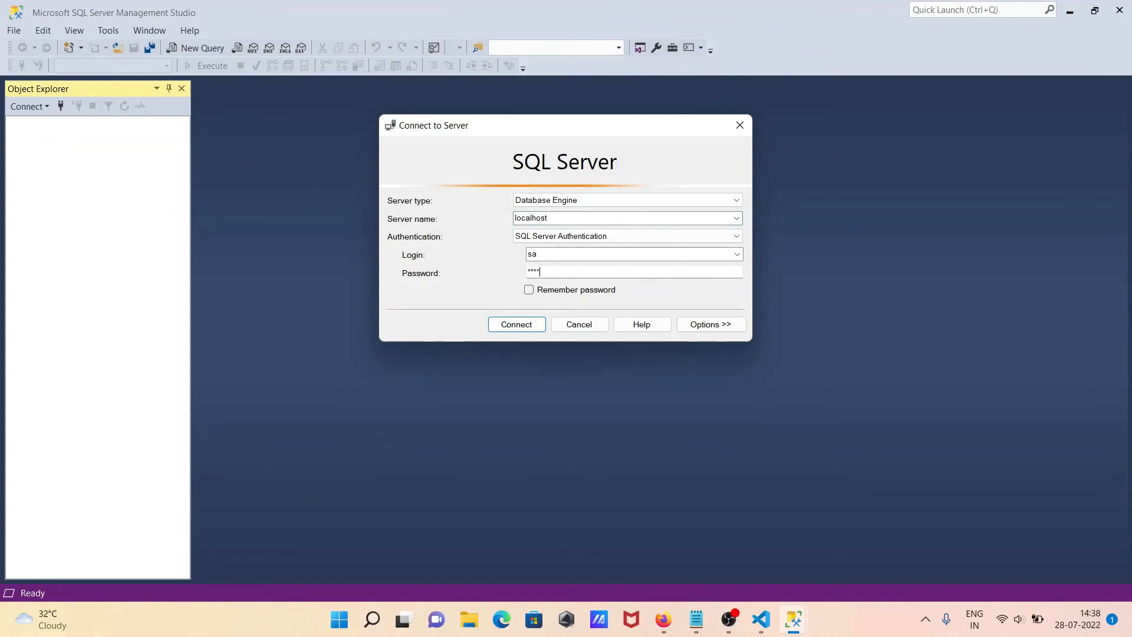
{"action": "left_click", "coordinate": [515, 323]}
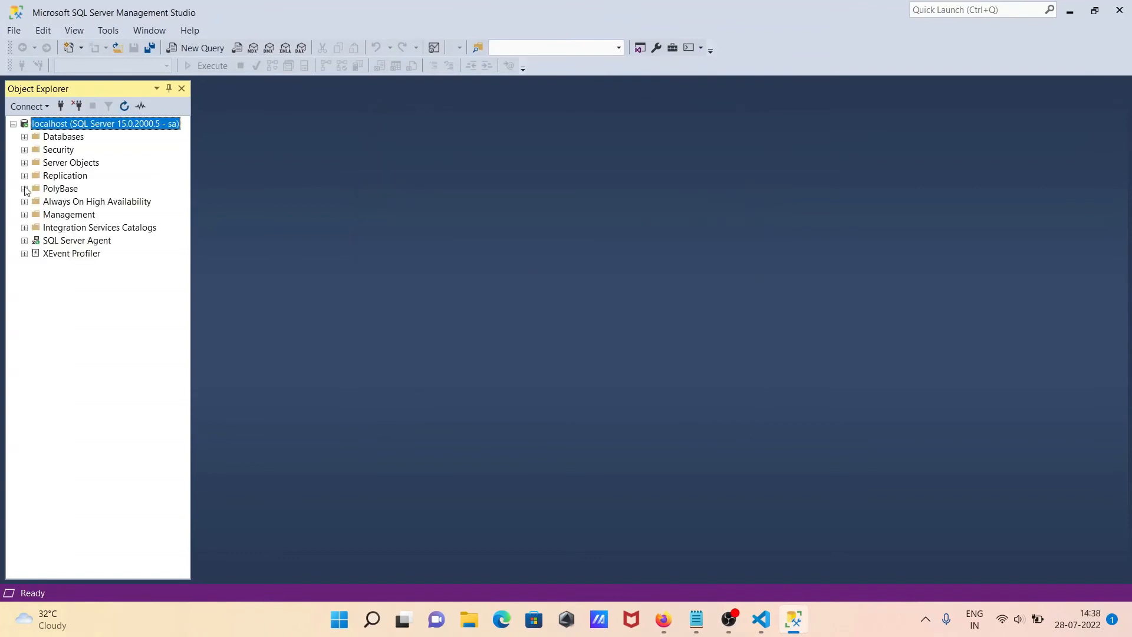
{"action": "left_click", "coordinate": [25, 137]}
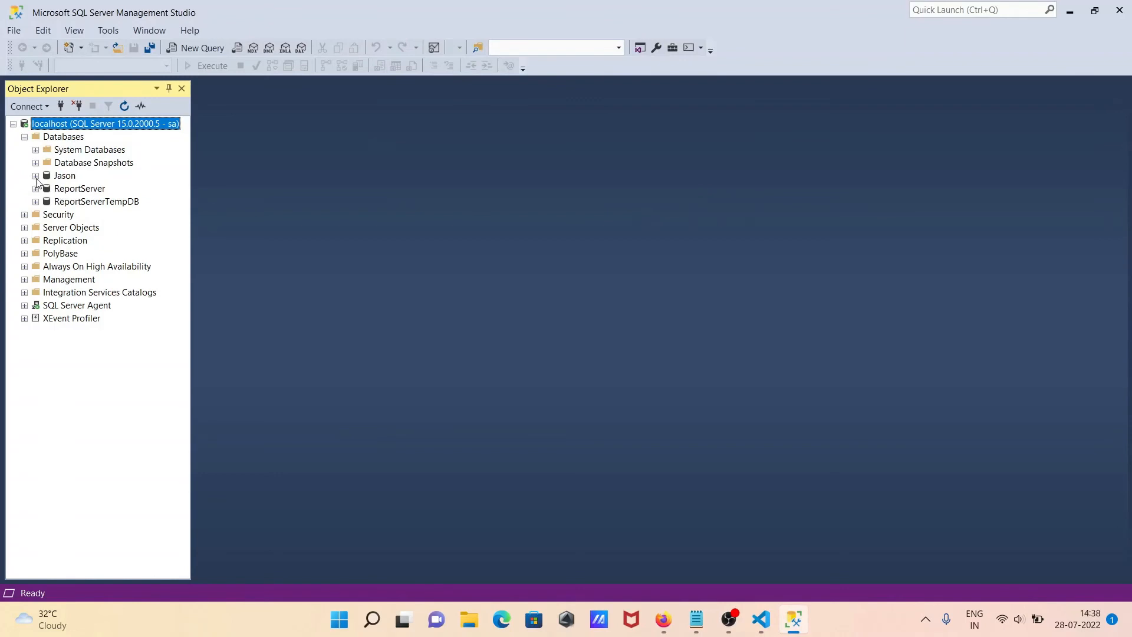
{"action": "left_click", "coordinate": [35, 176]}
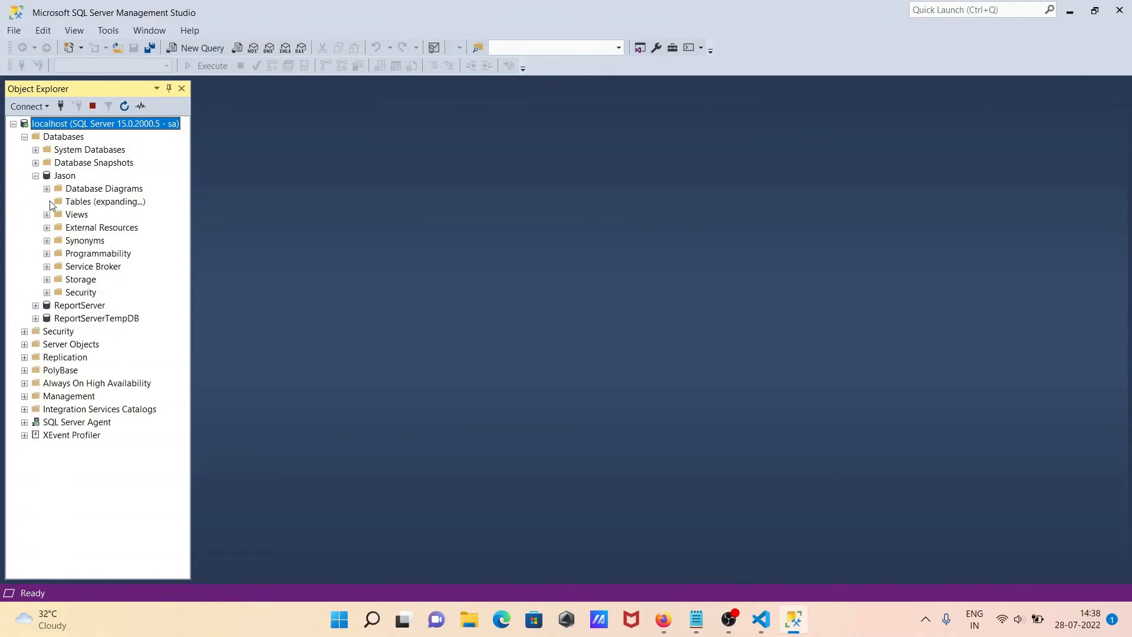
{"action": "left_click", "coordinate": [46, 201]}
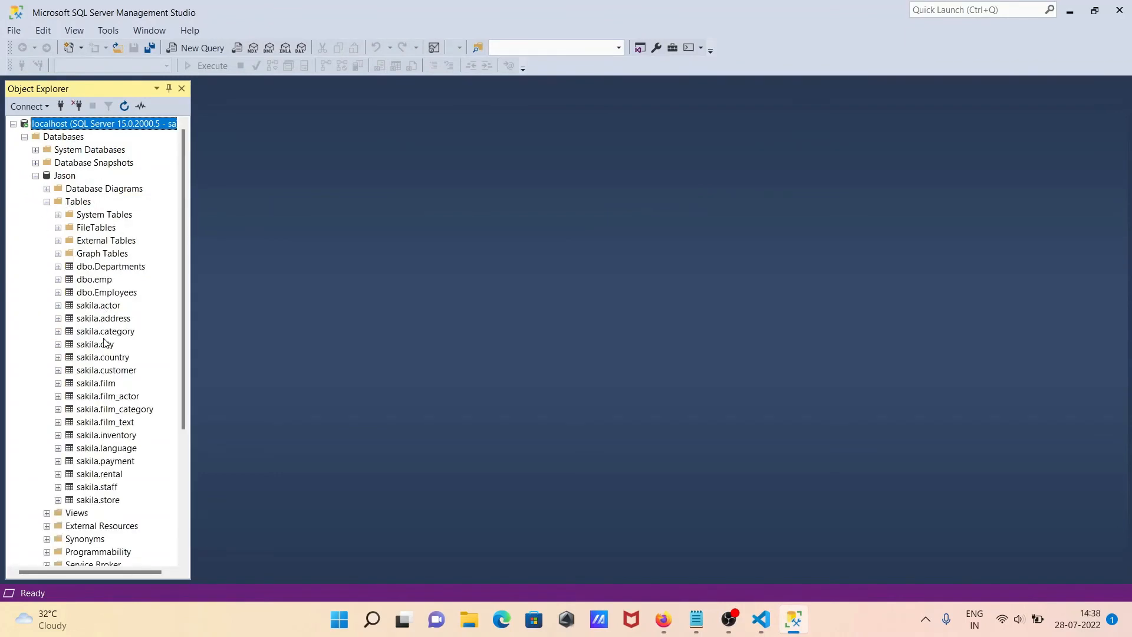
Run Select Top 1000 Rows on sakila.country, returning 109 rows, then return to VS Code.
{"action": "right_click", "coordinate": [105, 343]}
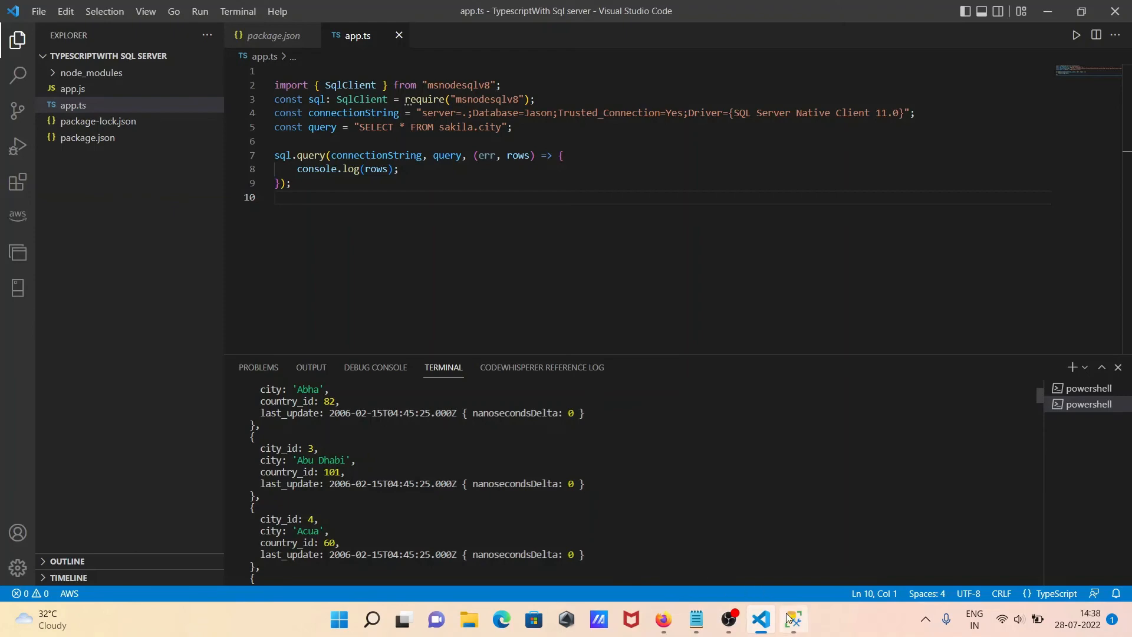
{"action": "left_click", "coordinate": [792, 619]}
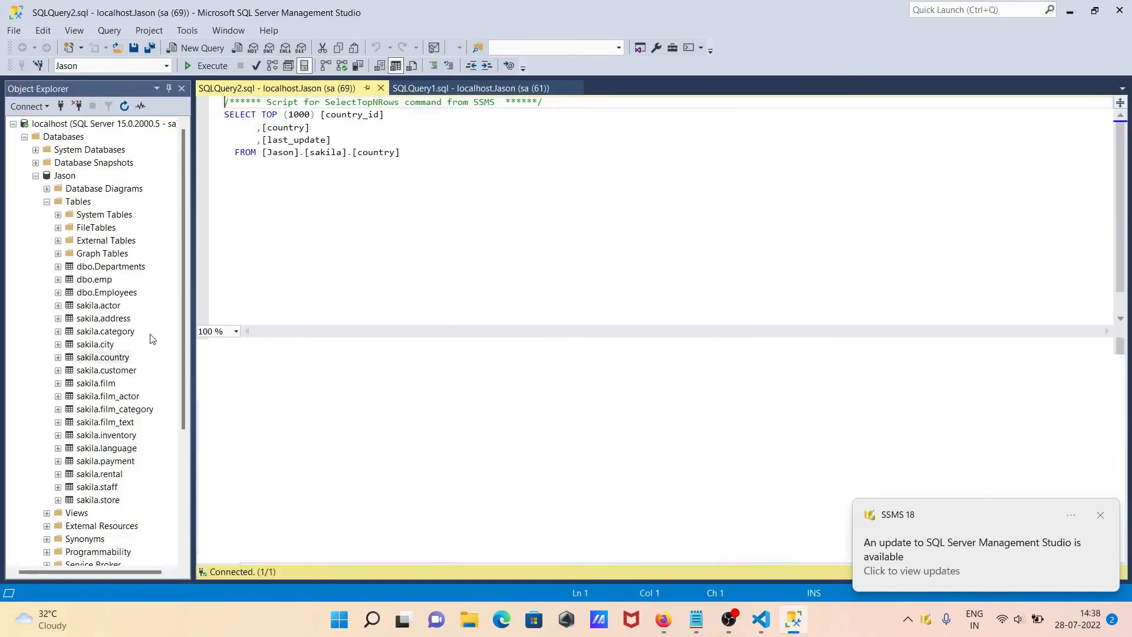
{"action": "left_click", "coordinate": [211, 66]}
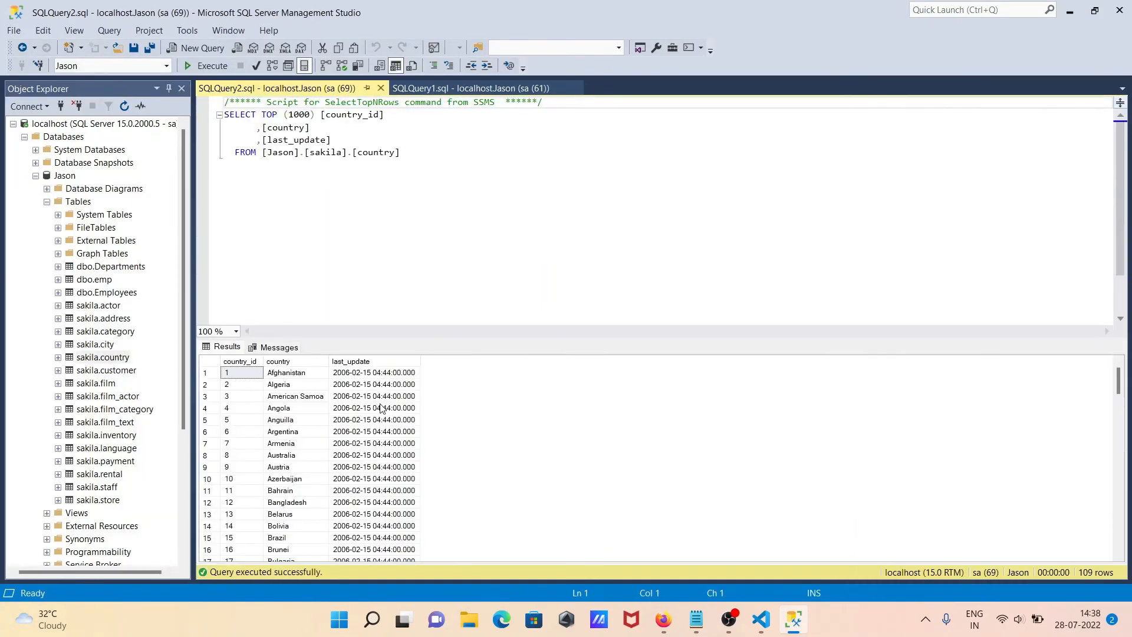
{"action": "left_click", "coordinate": [760, 619]}
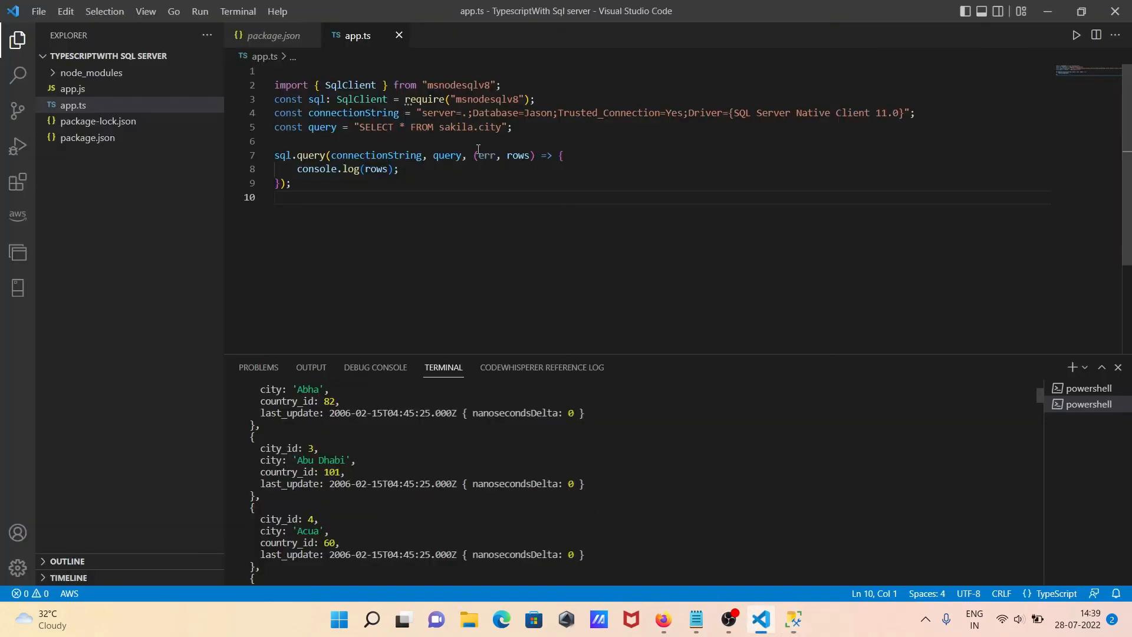
Change the query's table from city to country, save, and run app.ts so country rows print in the terminal.
{"action": "double_click", "coordinate": [429, 128]}
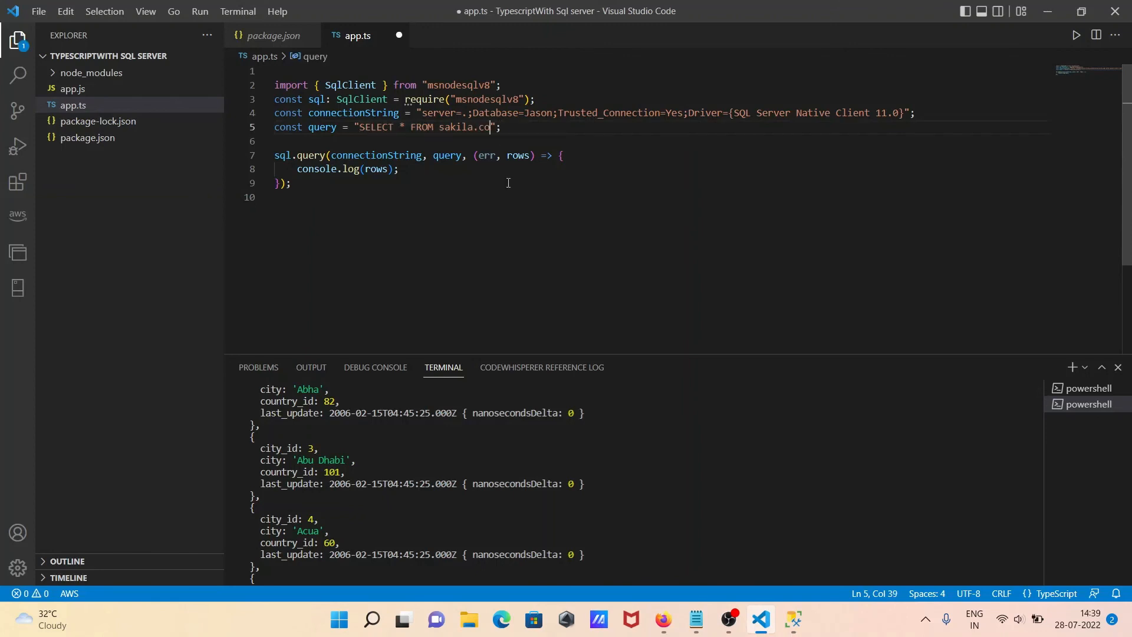
{"action": "type", "text": "untry"}
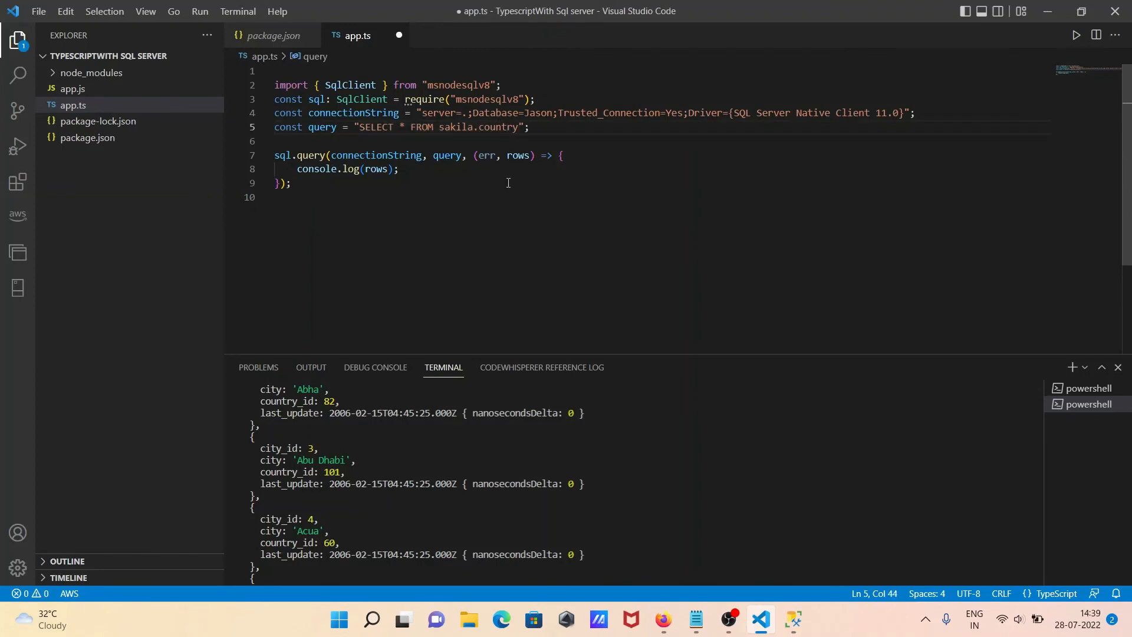
{"action": "key", "text": "ctrl+s"}
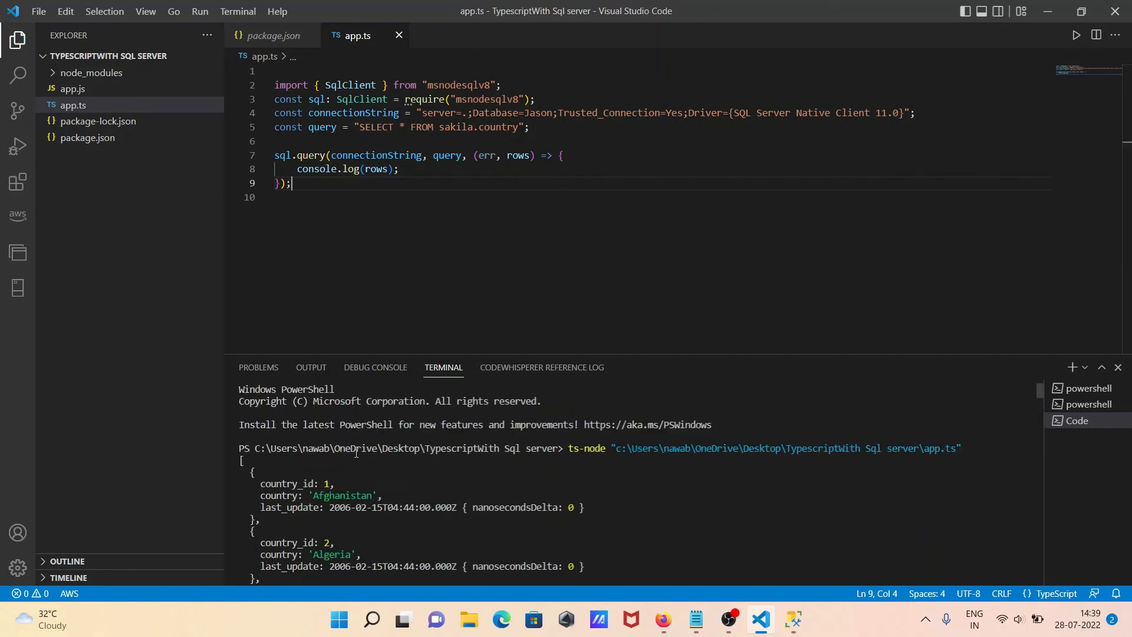
{"action": "scroll", "scroll_direction": "down", "scroll_amount": 3}
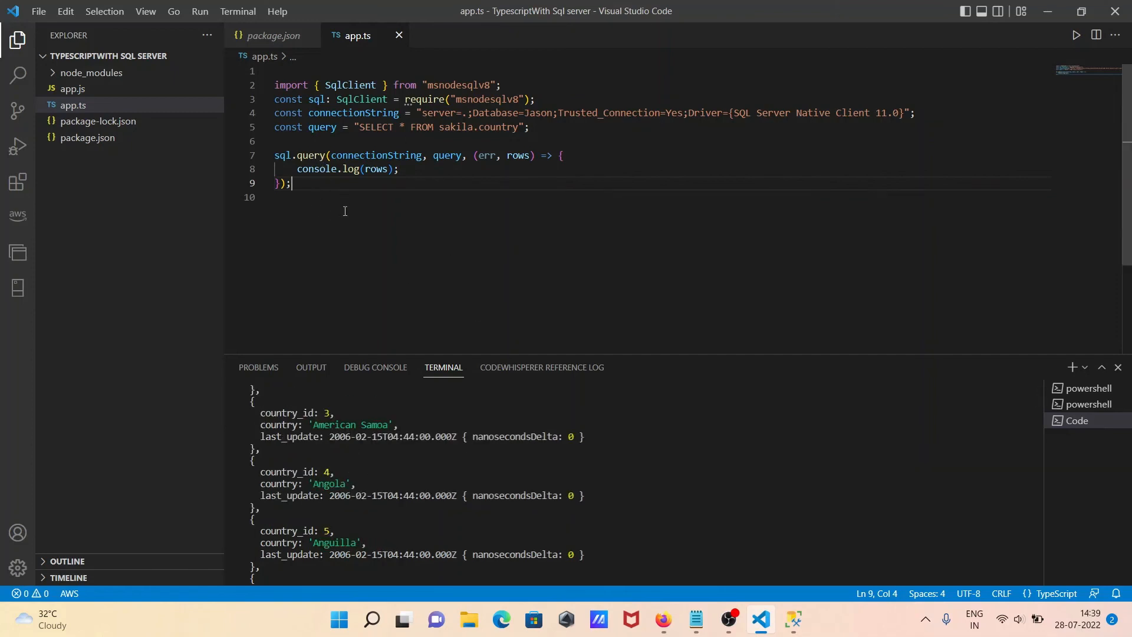
{"action": "mouse_move", "coordinate": [365, 241]}
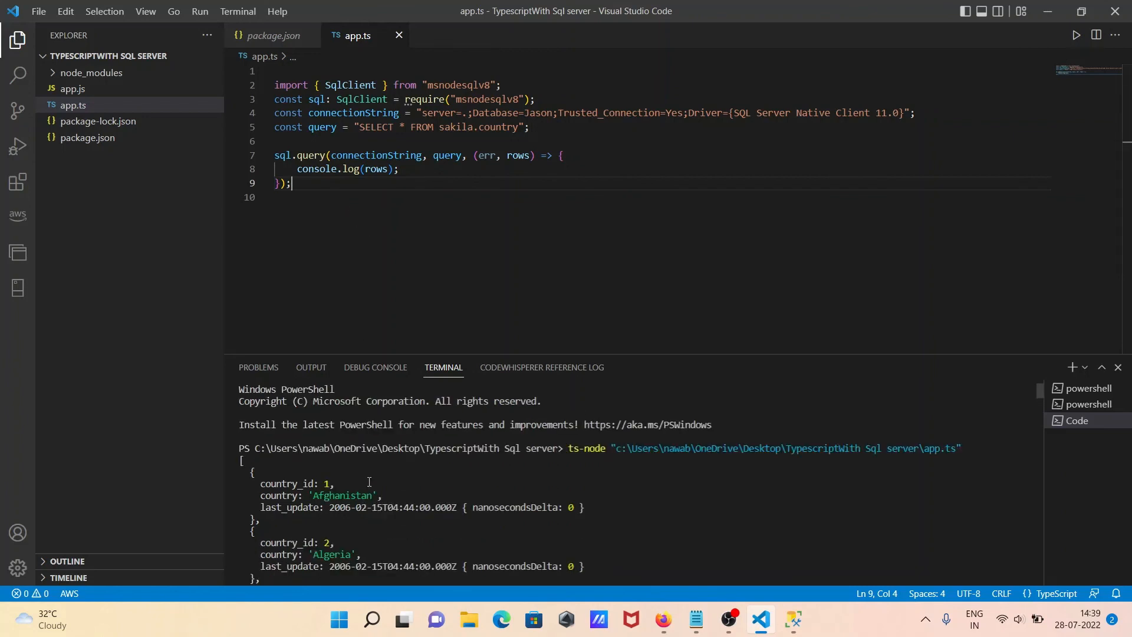
{"action": "scroll", "scroll_direction": "down", "scroll_amount": 3}
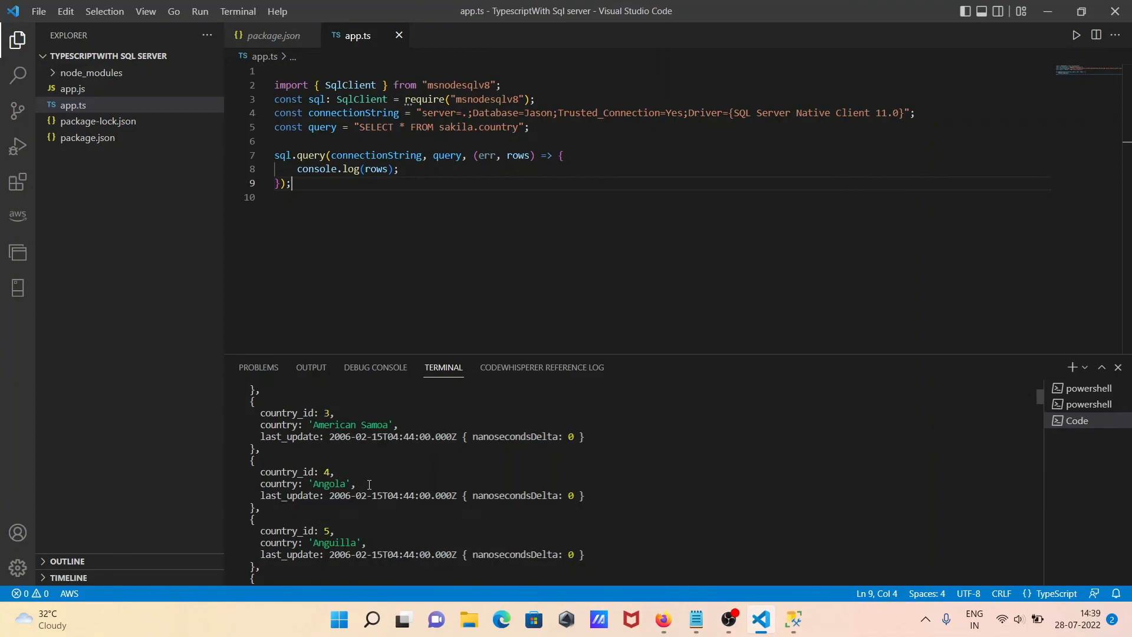